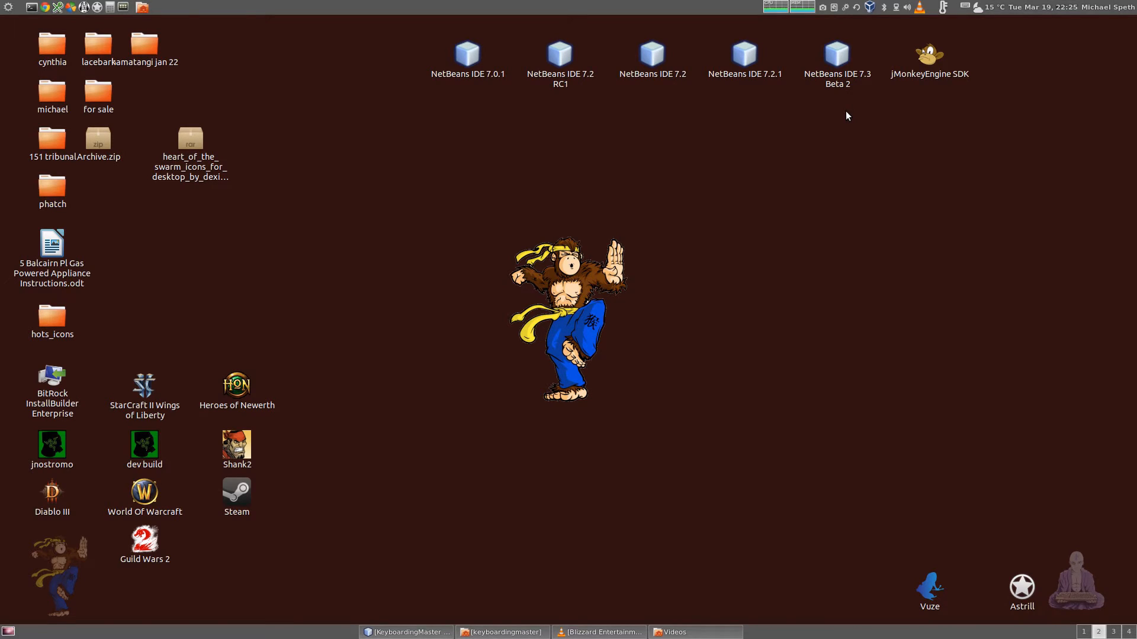
# Step: Launch Keyboarding Master from its launcher so the login window appears
pyautogui.click(406, 632)
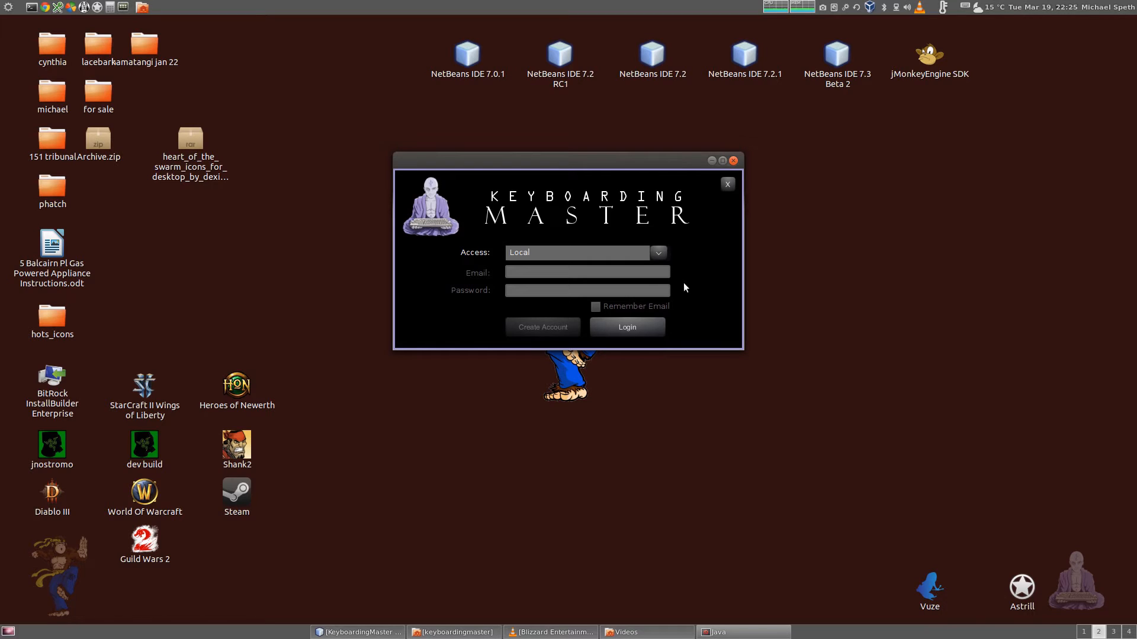
pyautogui.moveTo(582, 253)
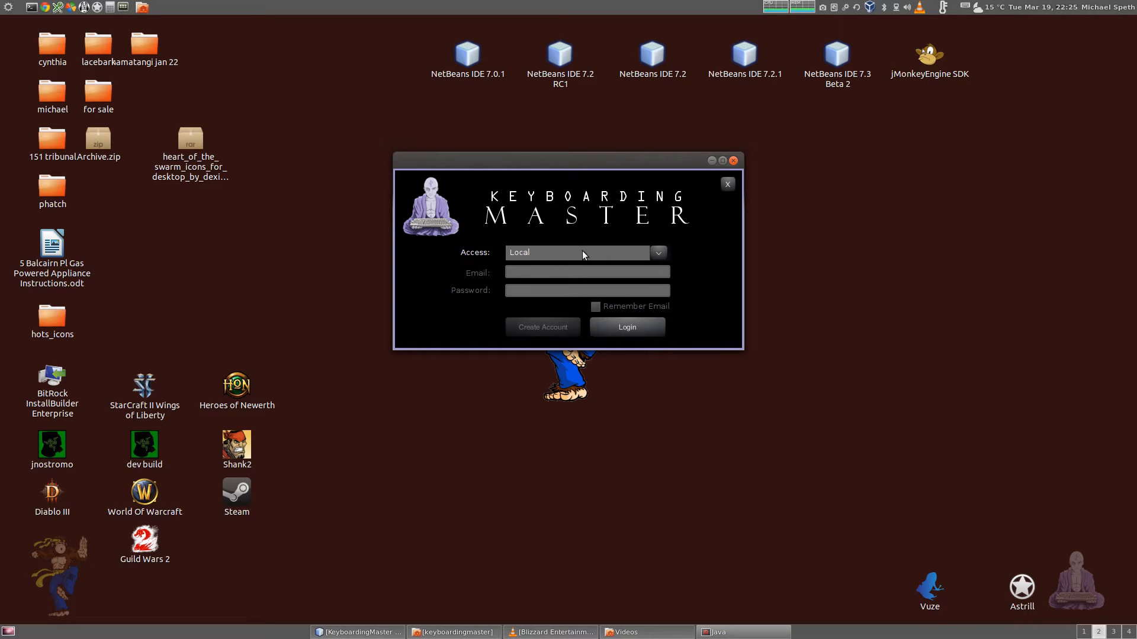
pyautogui.moveTo(715, 270)
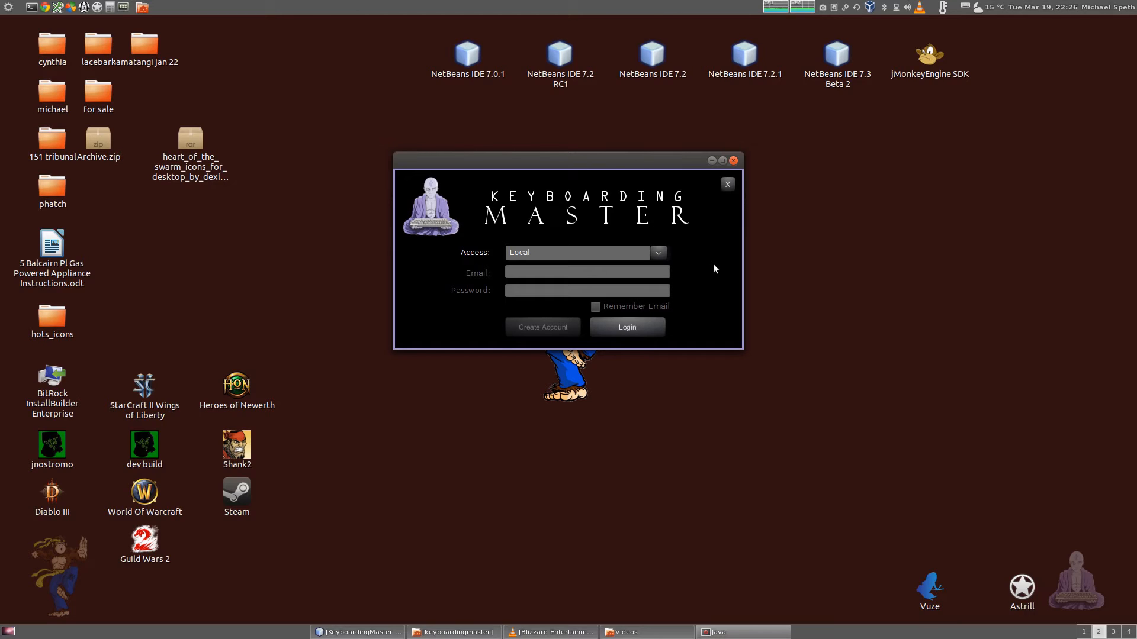
pyautogui.moveTo(474, 282)
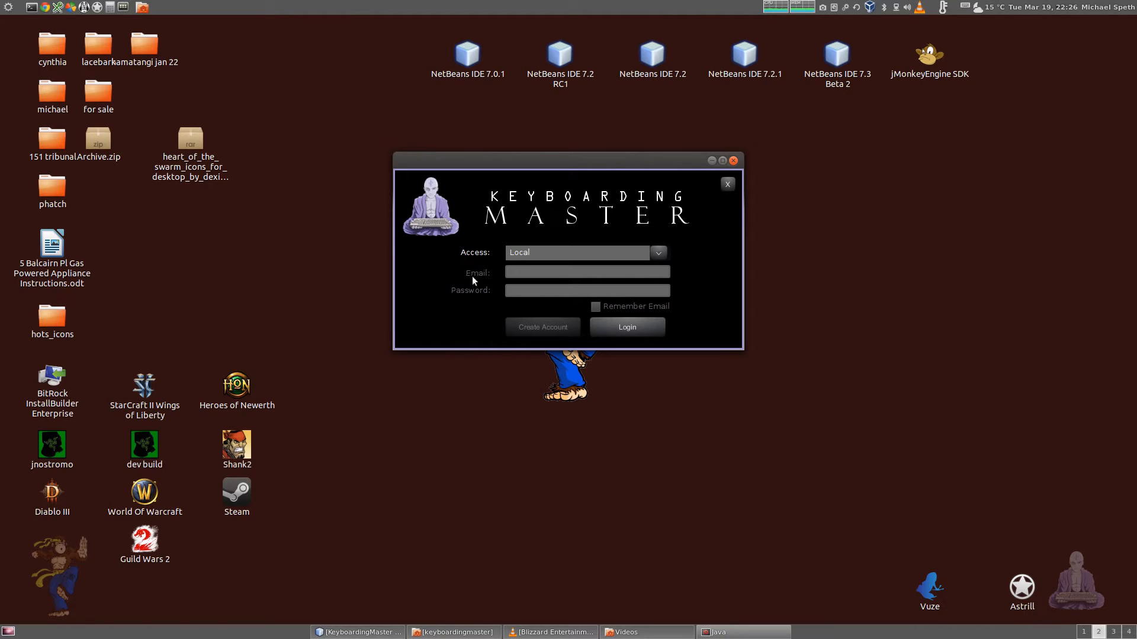
pyautogui.moveTo(700, 323)
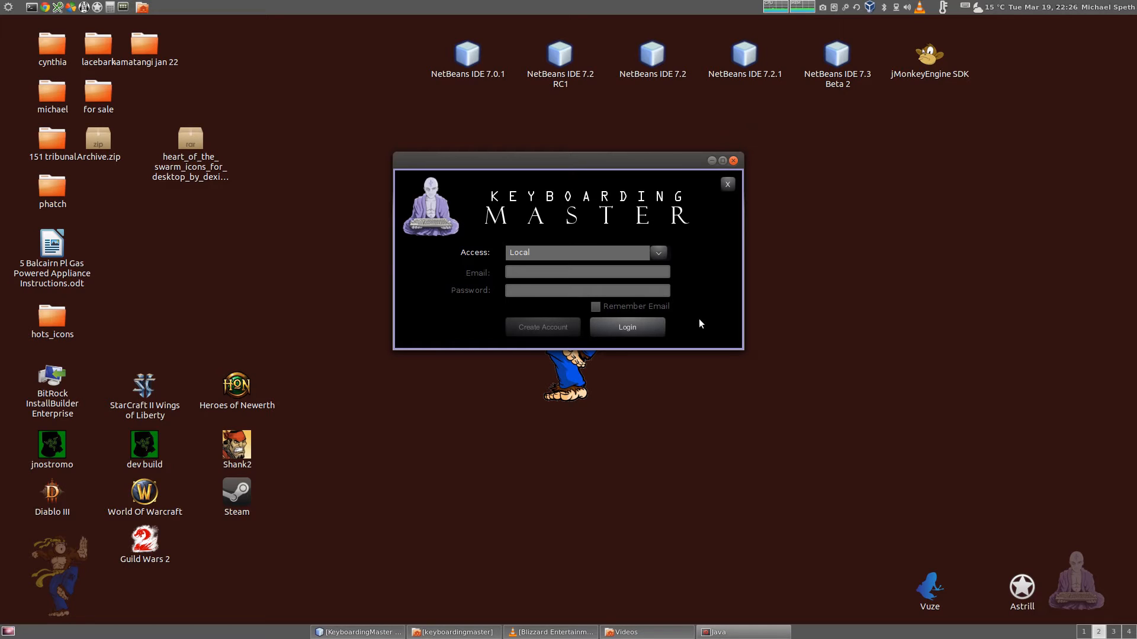
pyautogui.moveTo(659, 322)
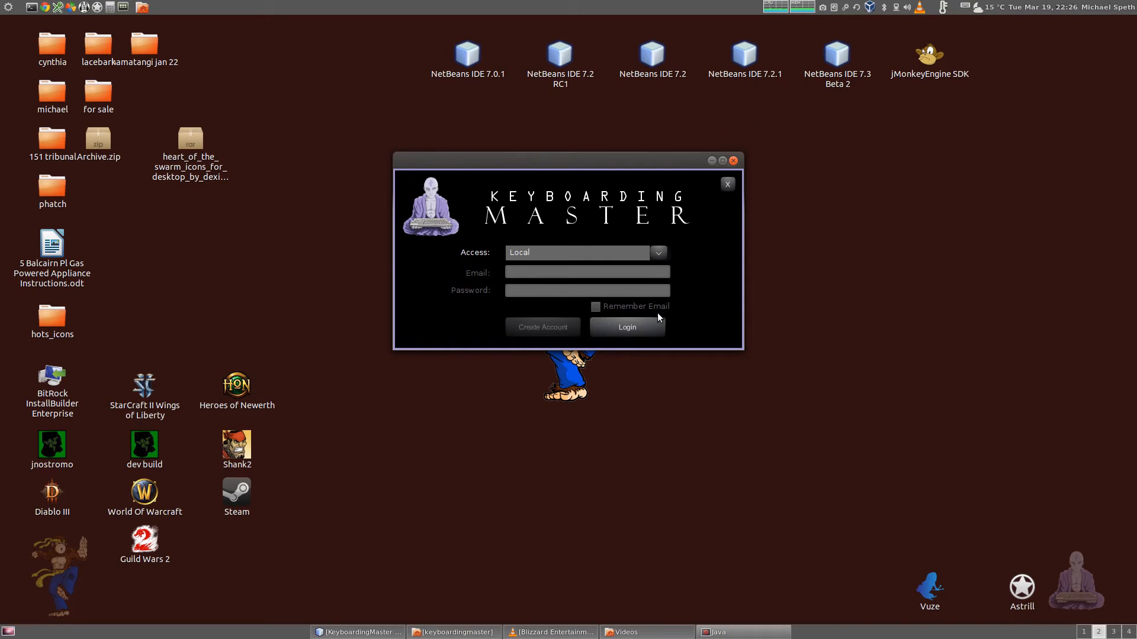
pyautogui.moveTo(706, 322)
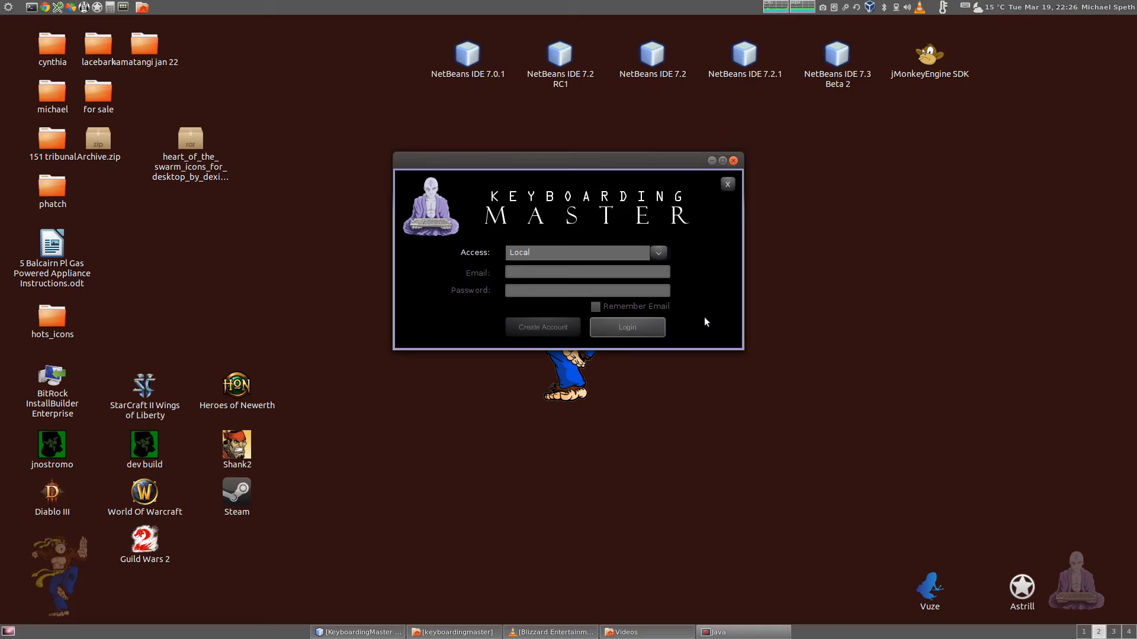
# Step: Log in with Local access to reach the empty main profiles window
pyautogui.click(628, 327)
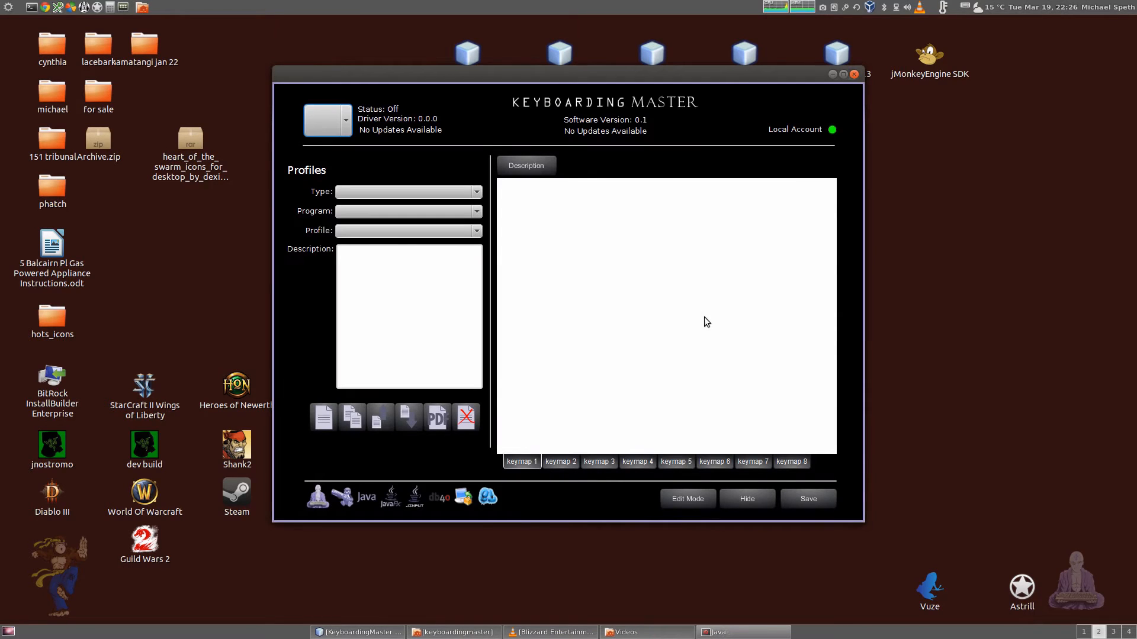
pyautogui.moveTo(535, 143)
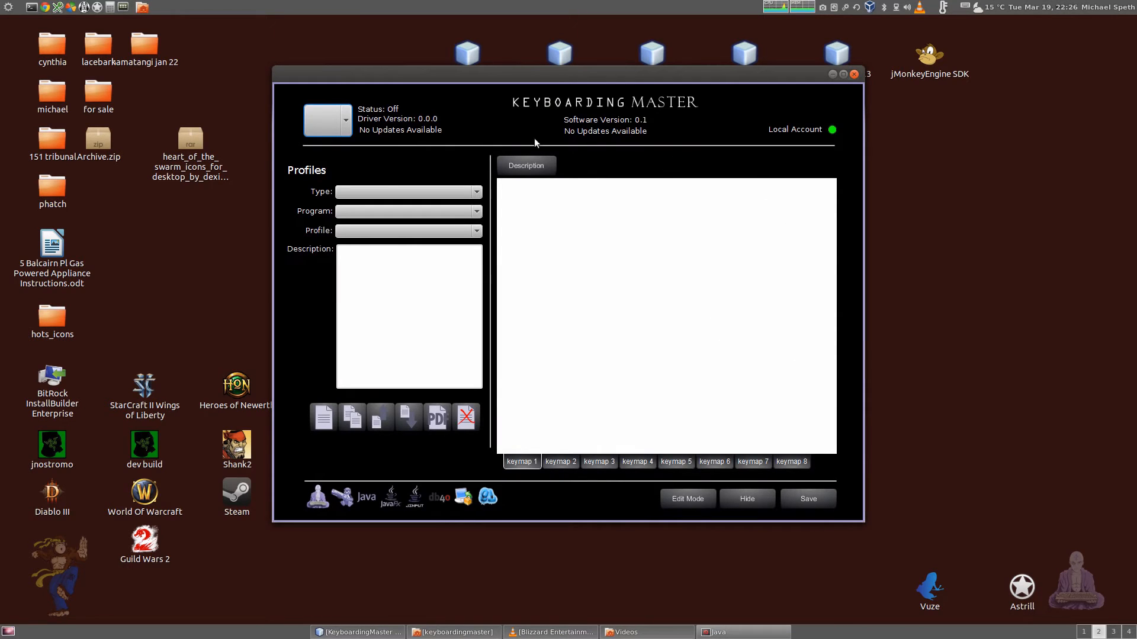
pyautogui.moveTo(446, 187)
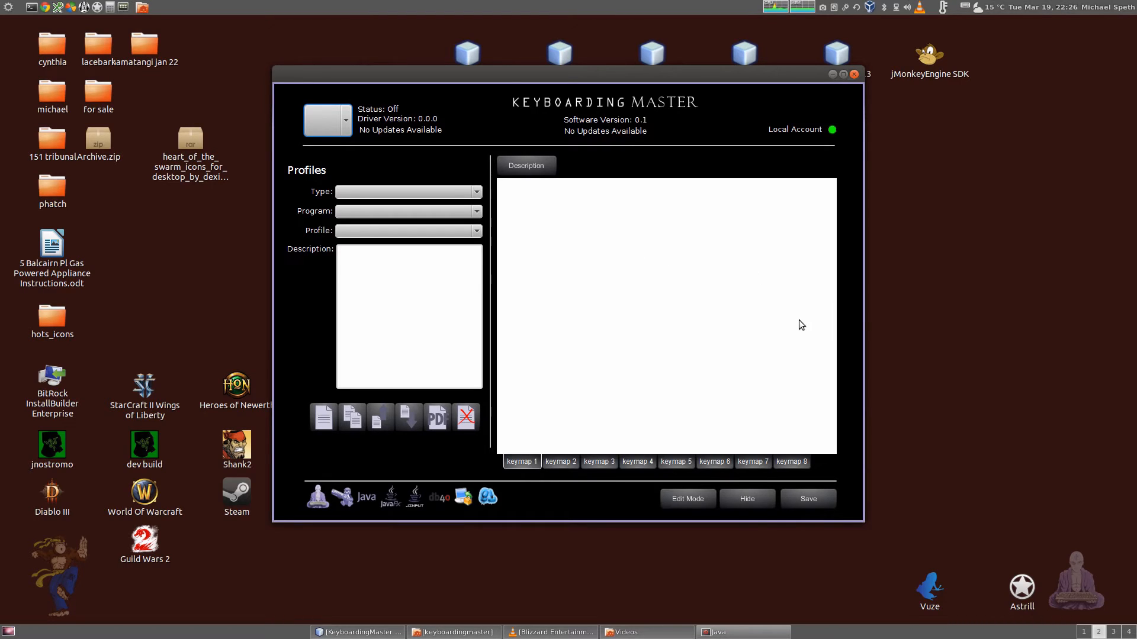
pyautogui.moveTo(398, 318)
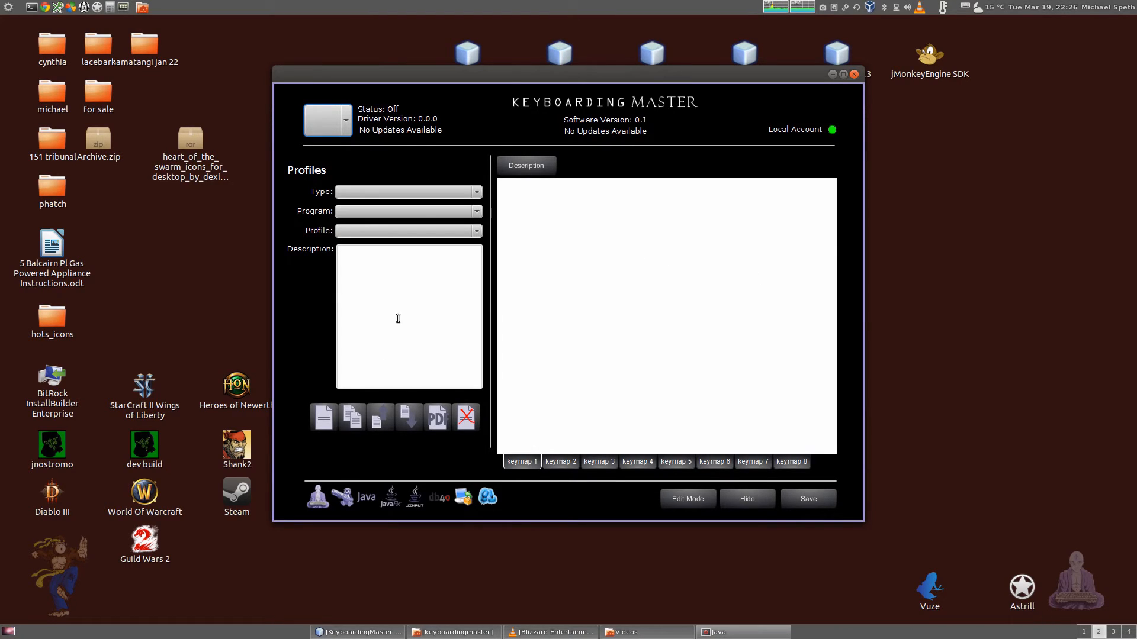
pyautogui.moveTo(415, 407)
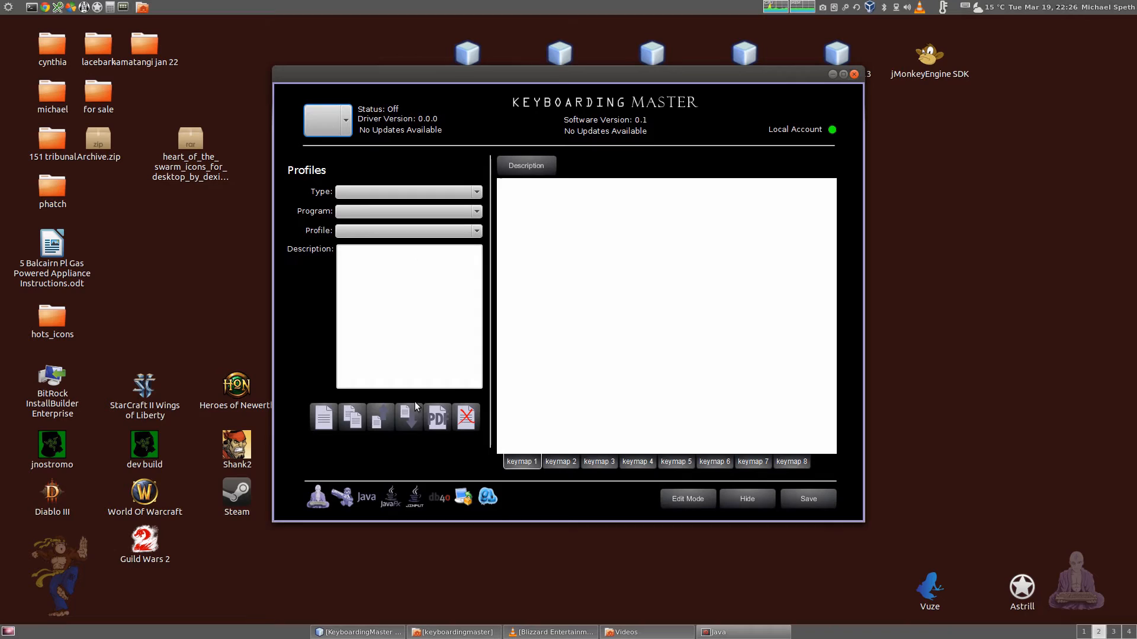
pyautogui.moveTo(445, 453)
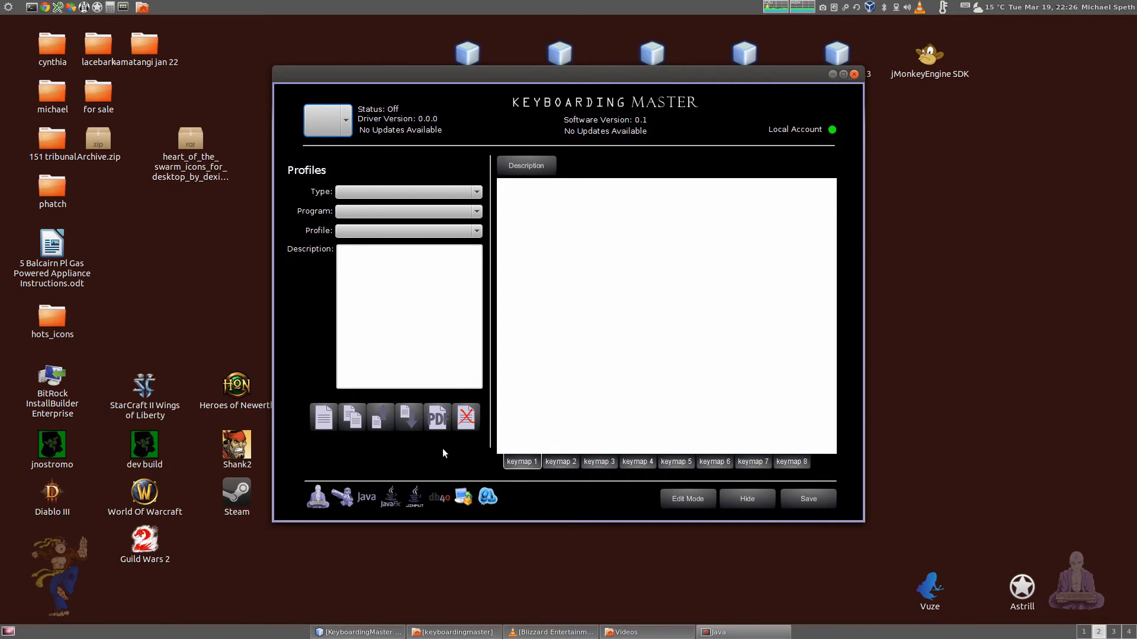
pyautogui.moveTo(351, 186)
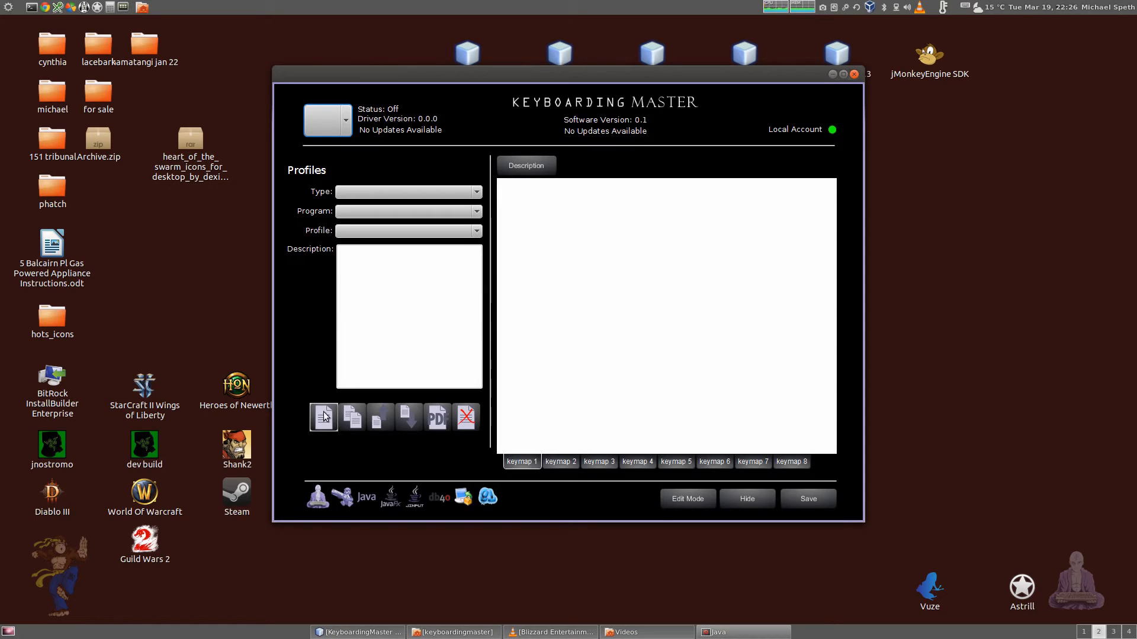
pyautogui.moveTo(448, 471)
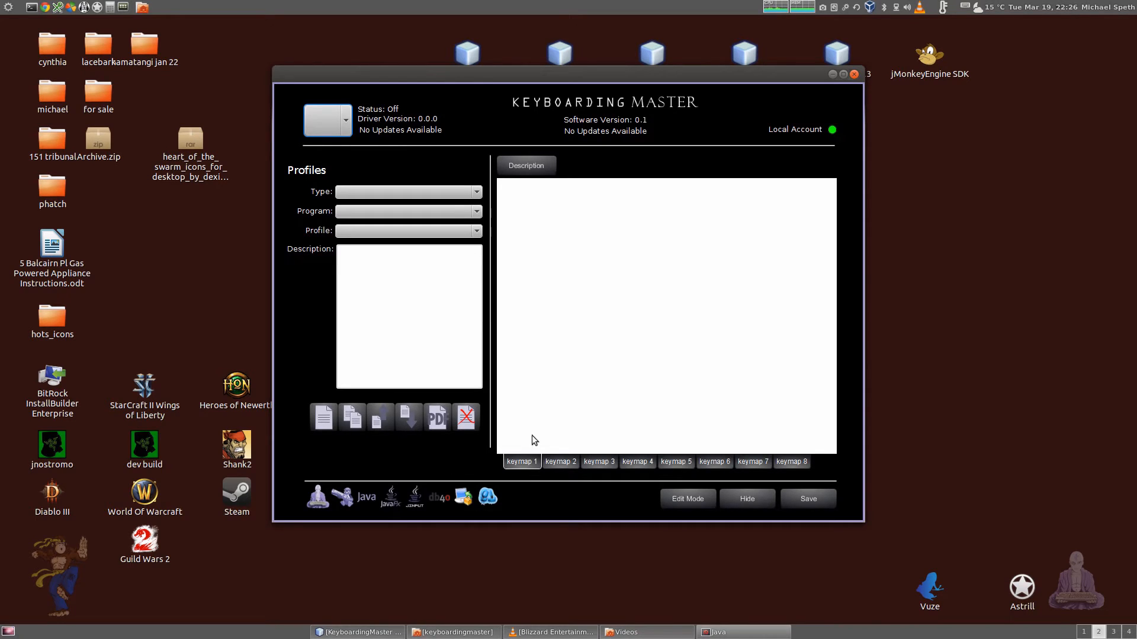
pyautogui.moveTo(618, 229)
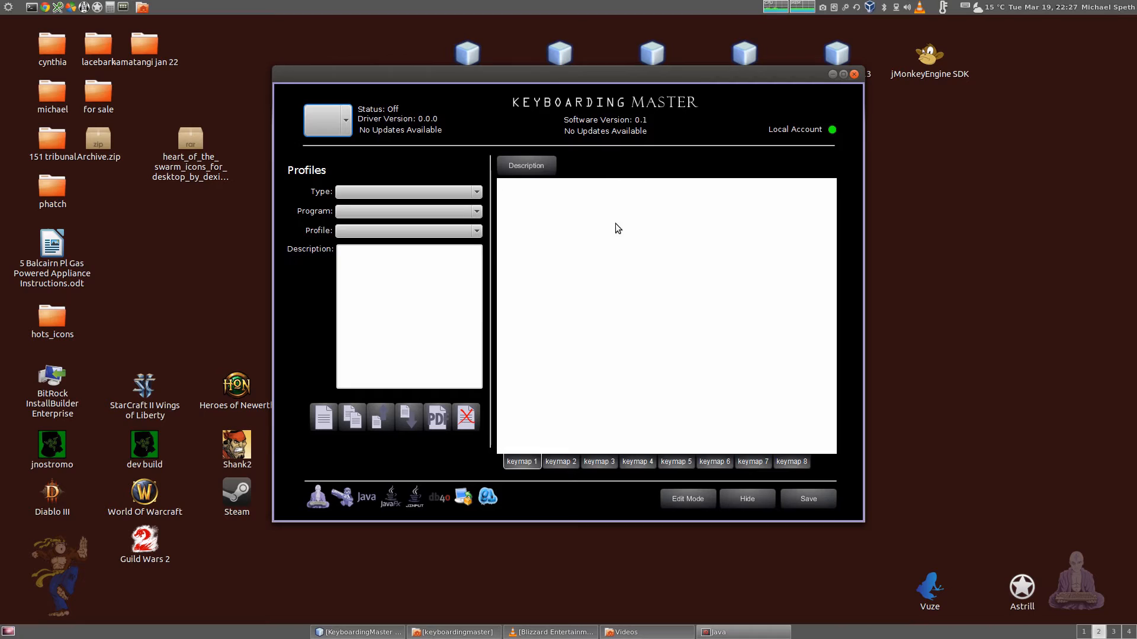
pyautogui.moveTo(651, 355)
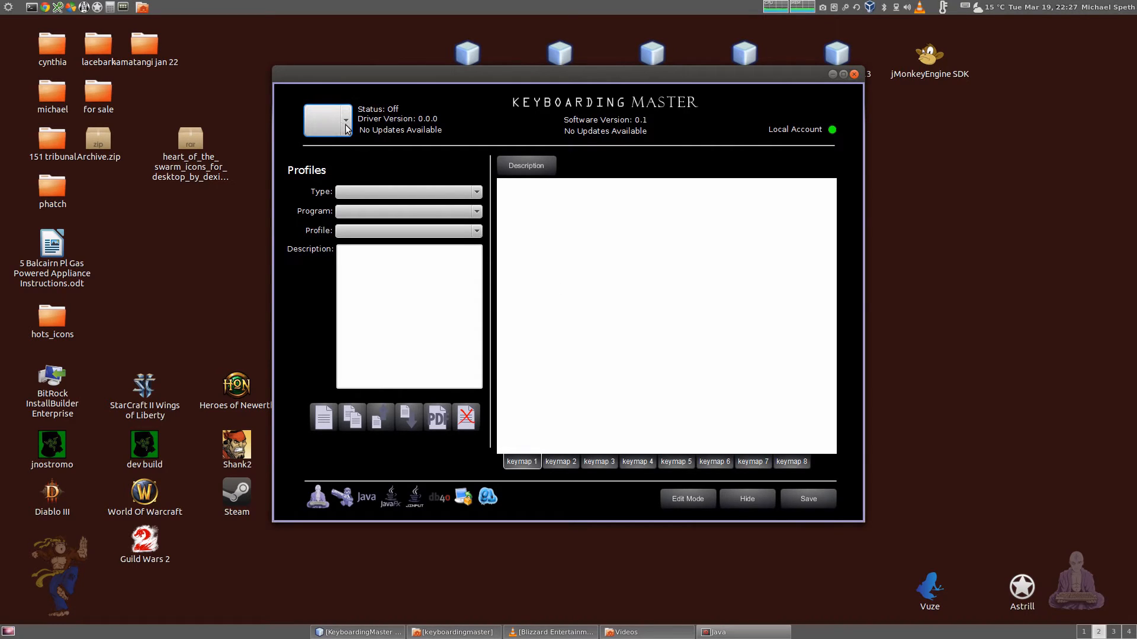
# Step: Select the existing device and set the profile type to Game
pyautogui.click(346, 121)
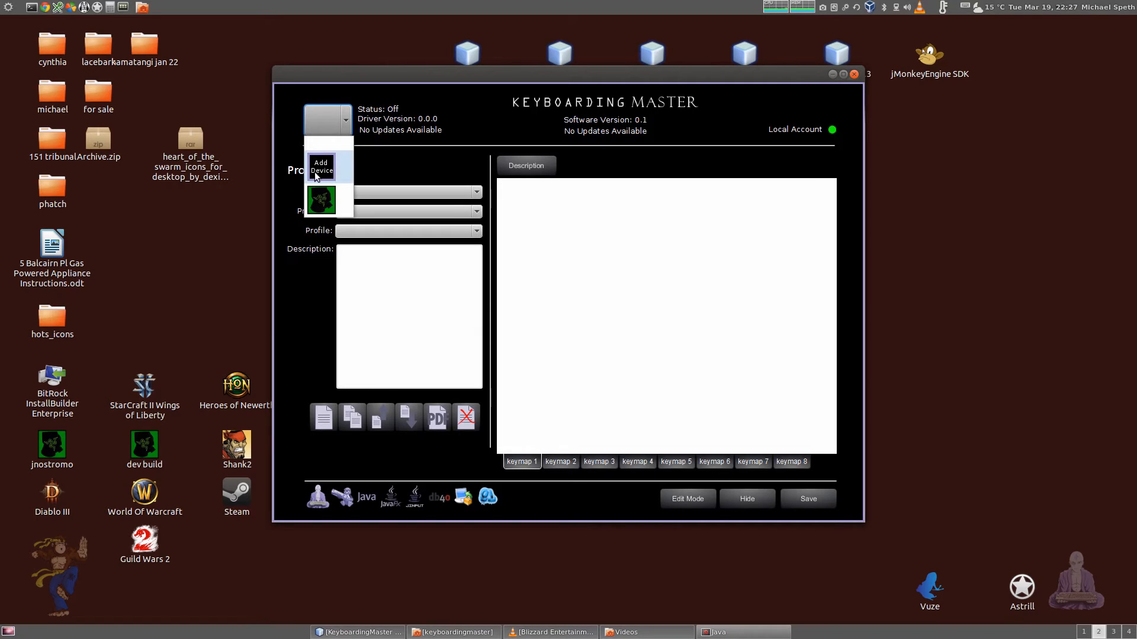
pyautogui.moveTo(335, 171)
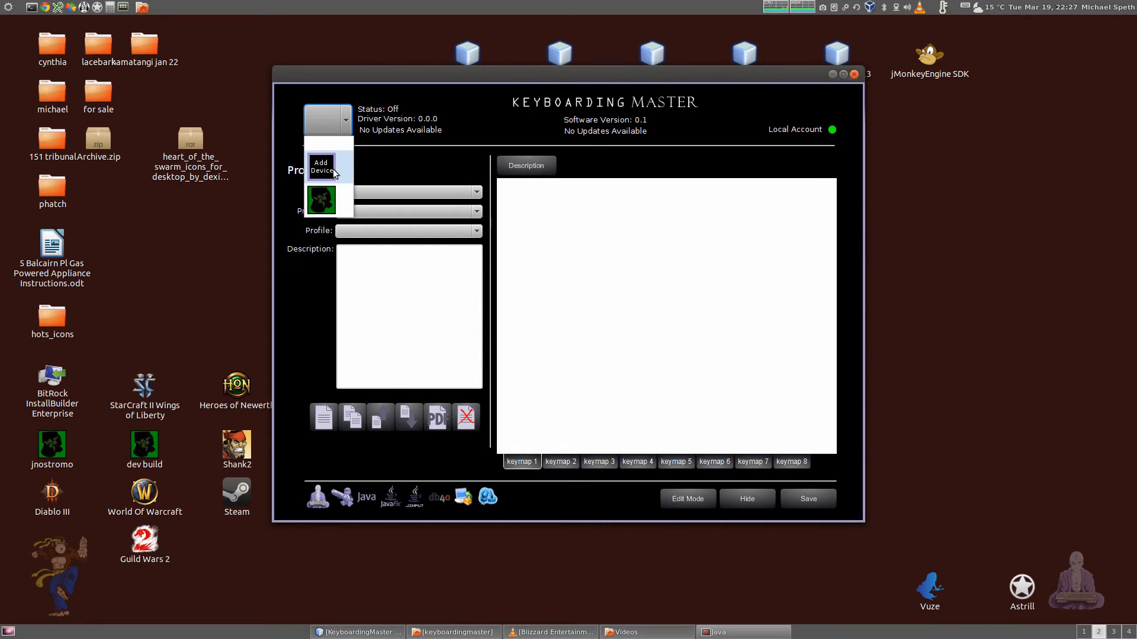
pyautogui.moveTo(327, 175)
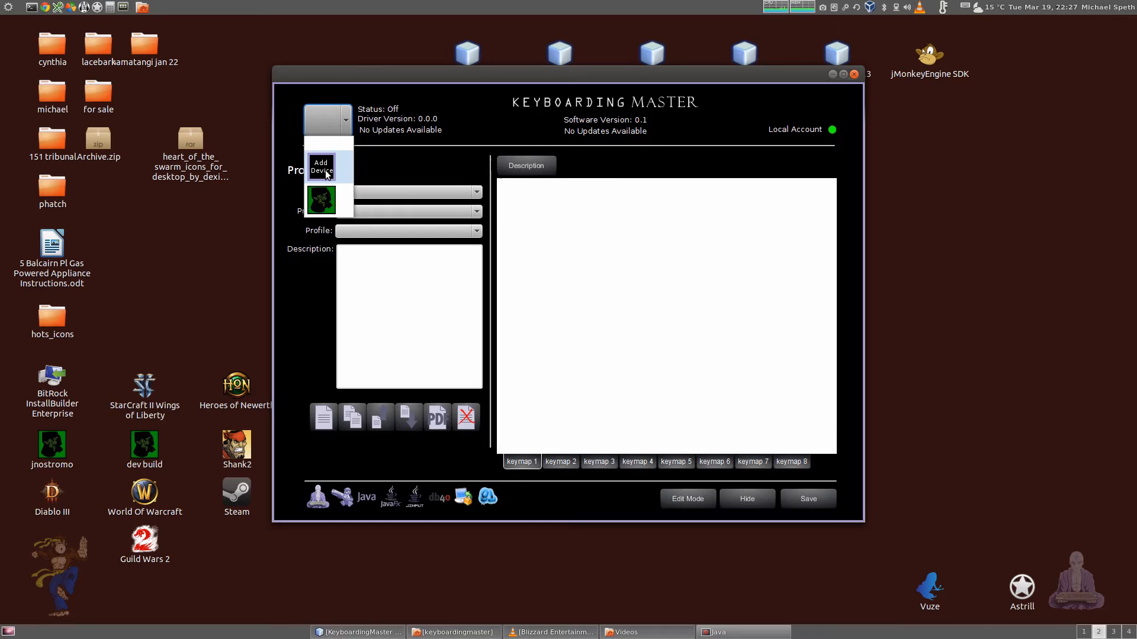
pyautogui.click(321, 201)
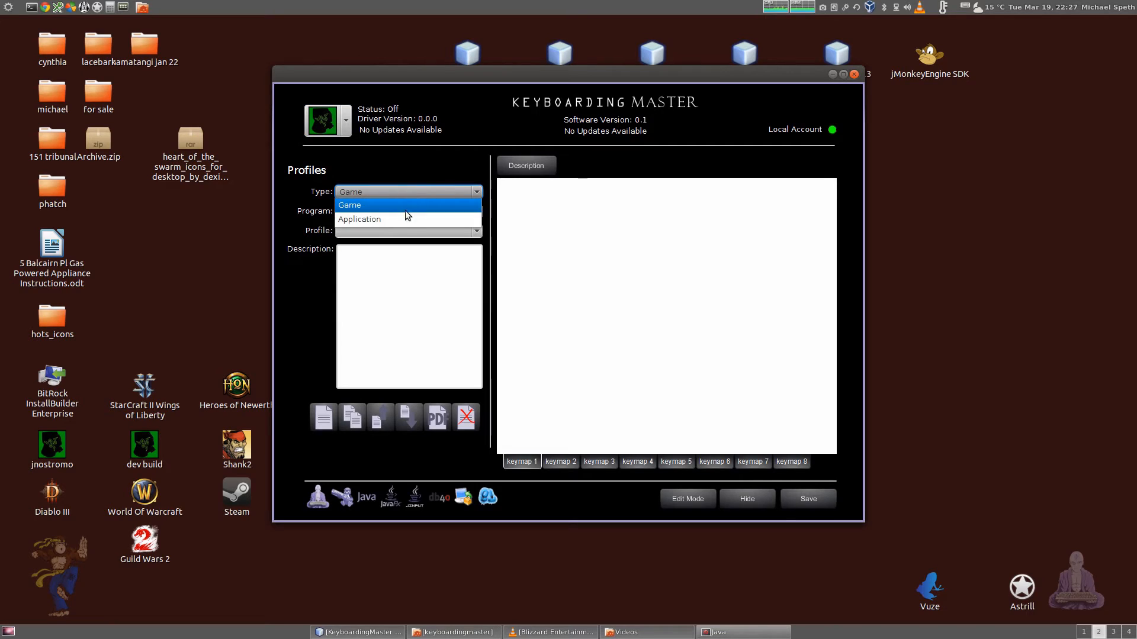
pyautogui.moveTo(357, 219)
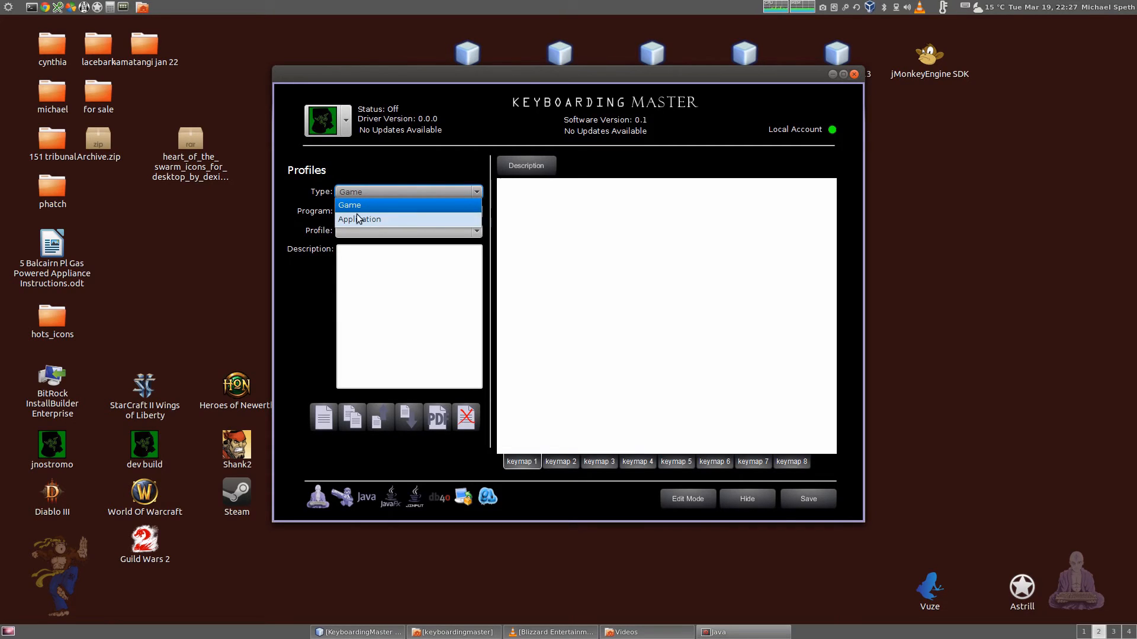
pyautogui.moveTo(372, 223)
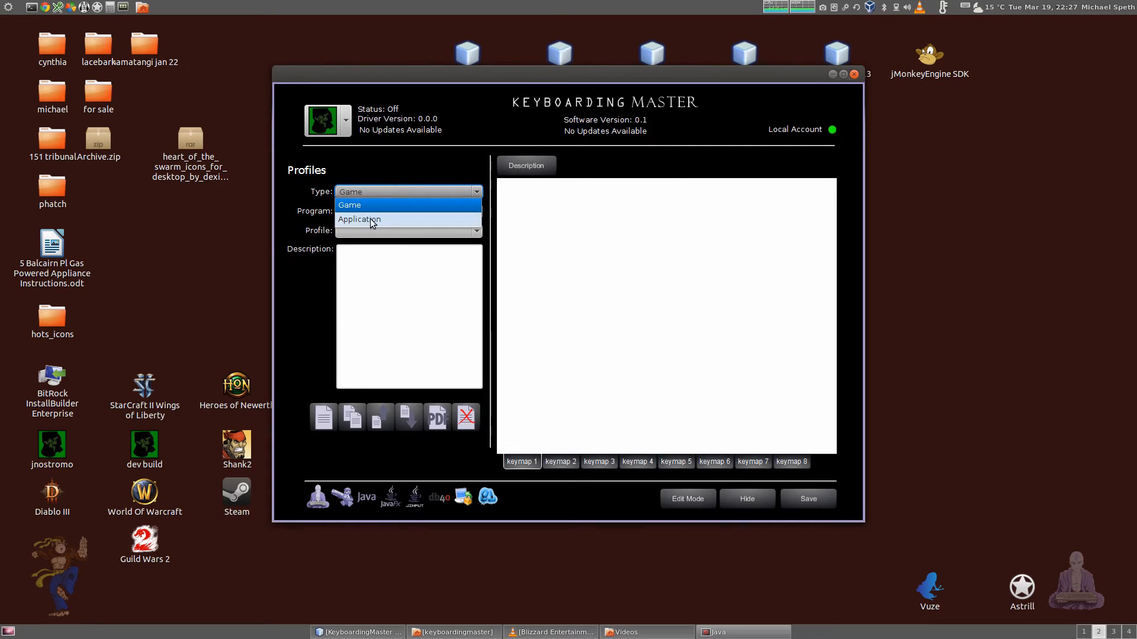
pyautogui.click(349, 205)
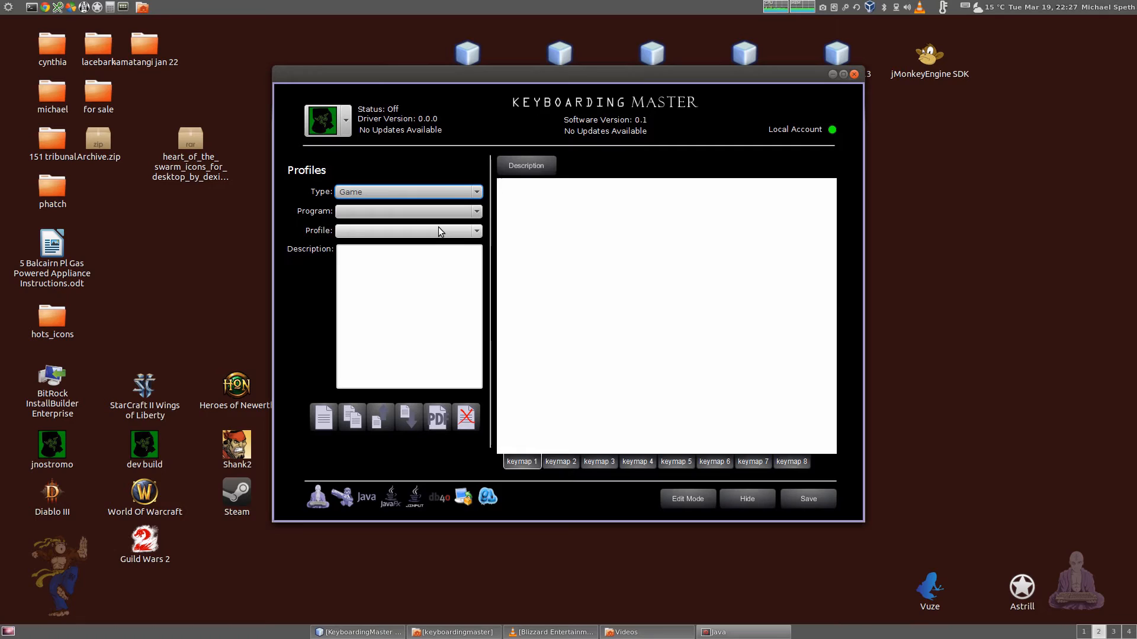
pyautogui.moveTo(386, 210)
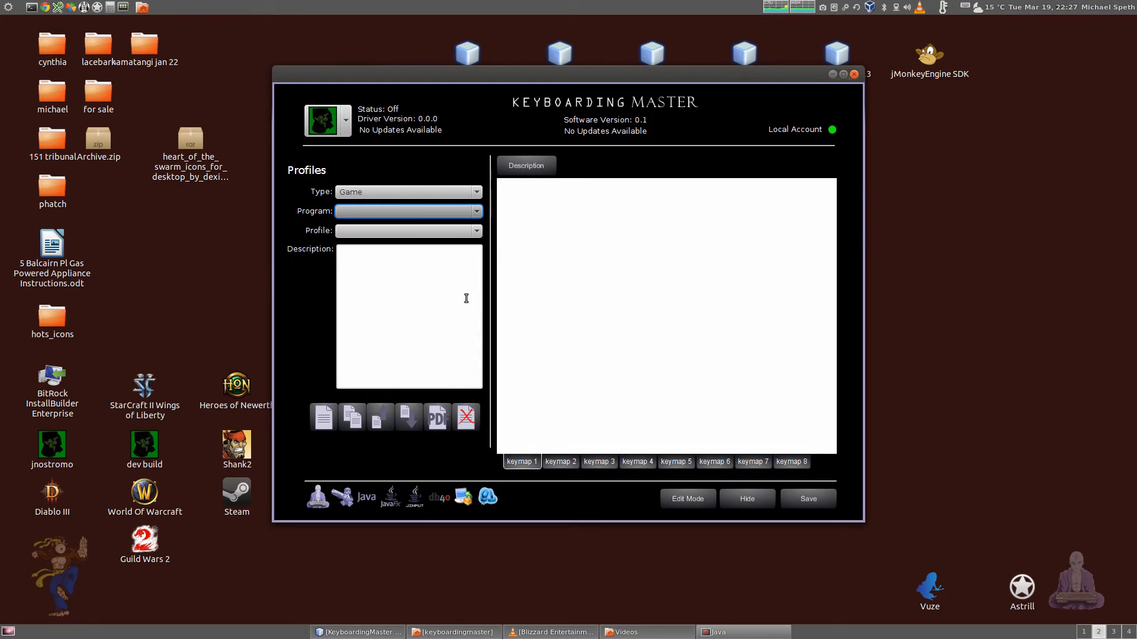
pyautogui.click(409, 211)
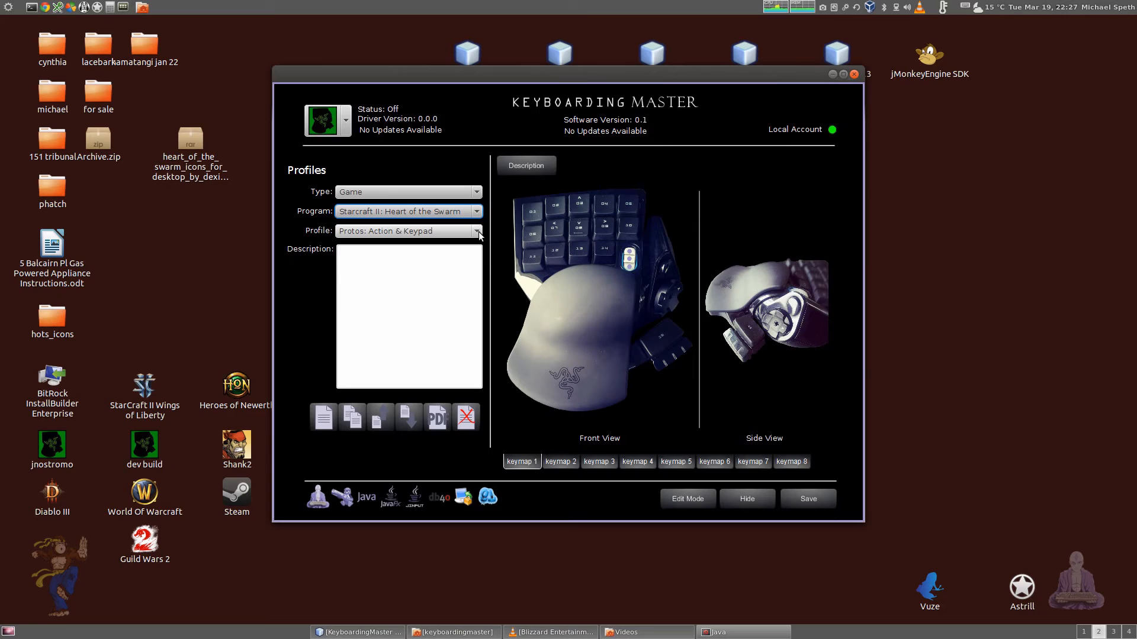
pyautogui.click(477, 231)
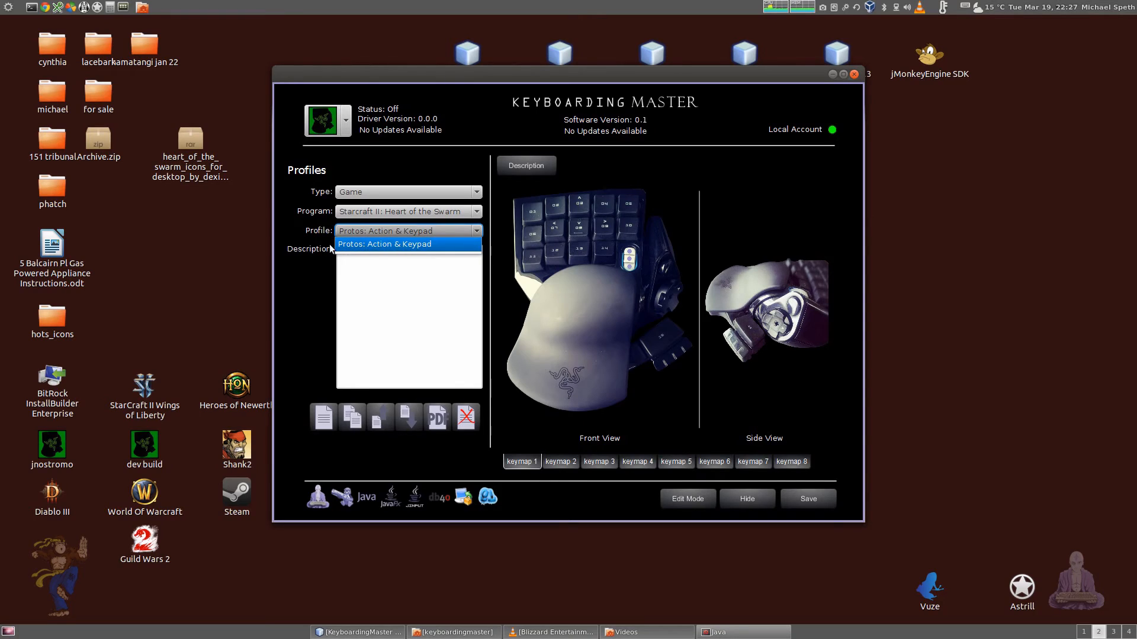
pyautogui.click(384, 244)
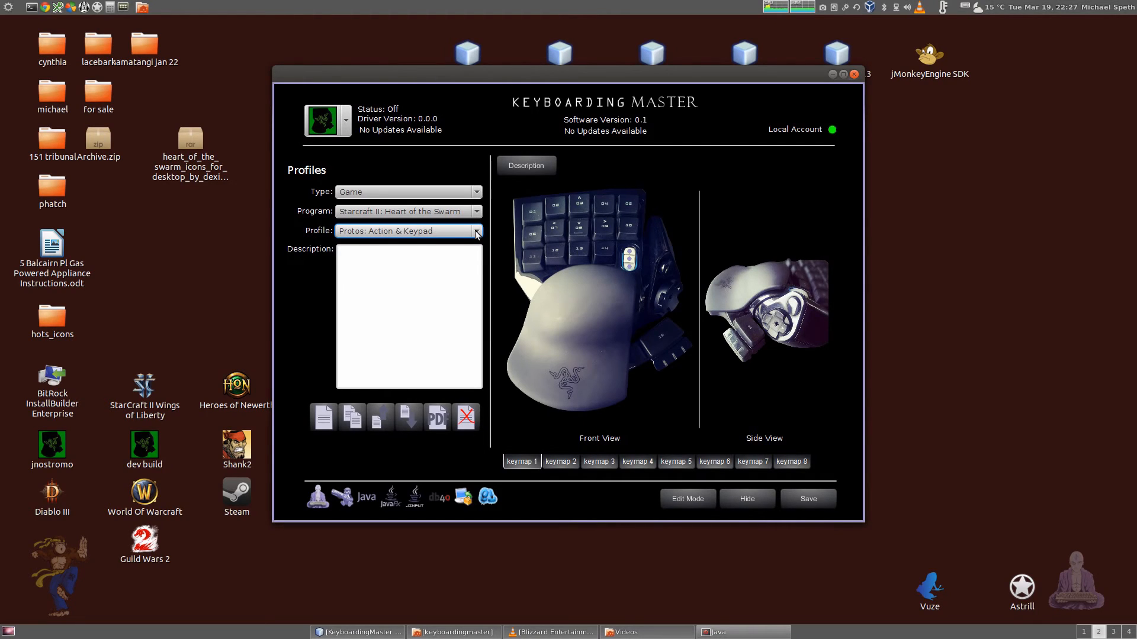
pyautogui.click(410, 318)
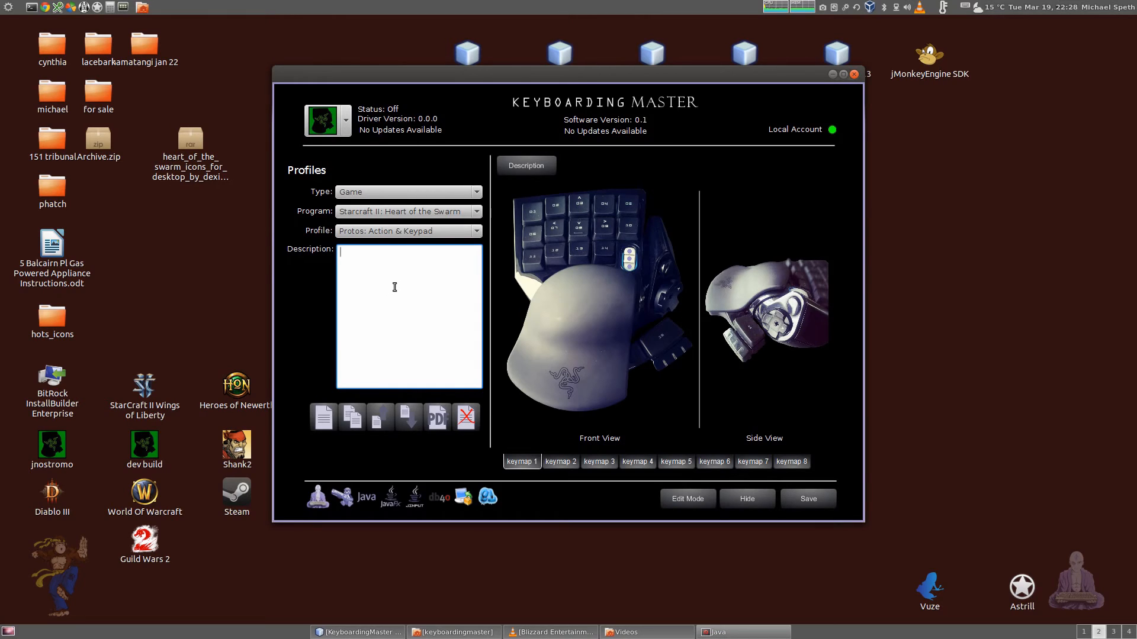
pyautogui.moveTo(353, 336)
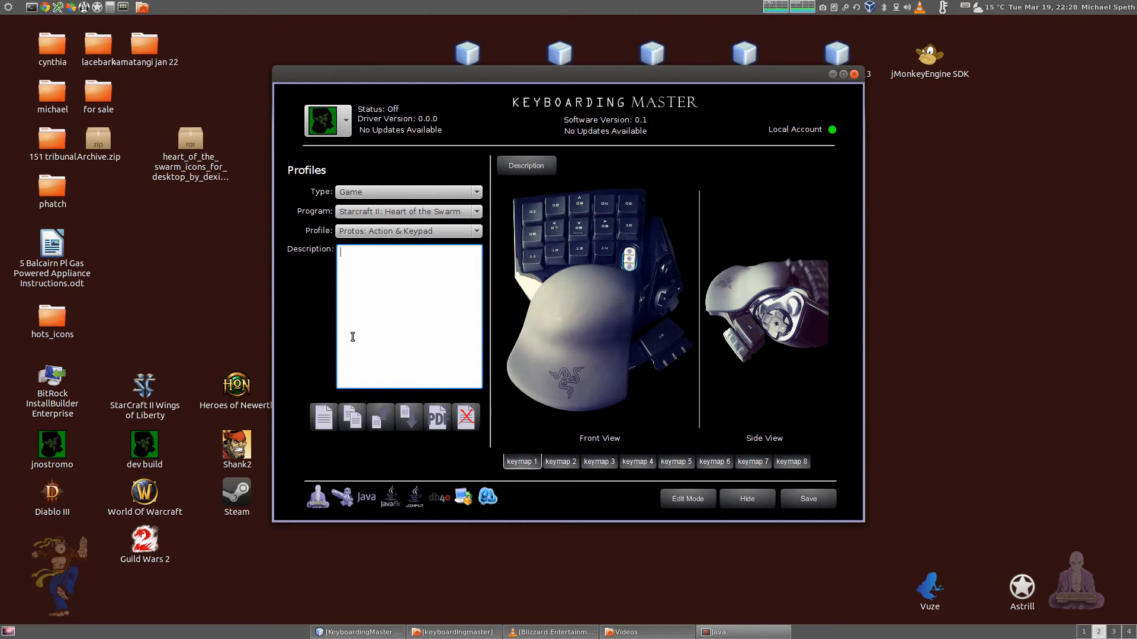
pyautogui.moveTo(606, 377)
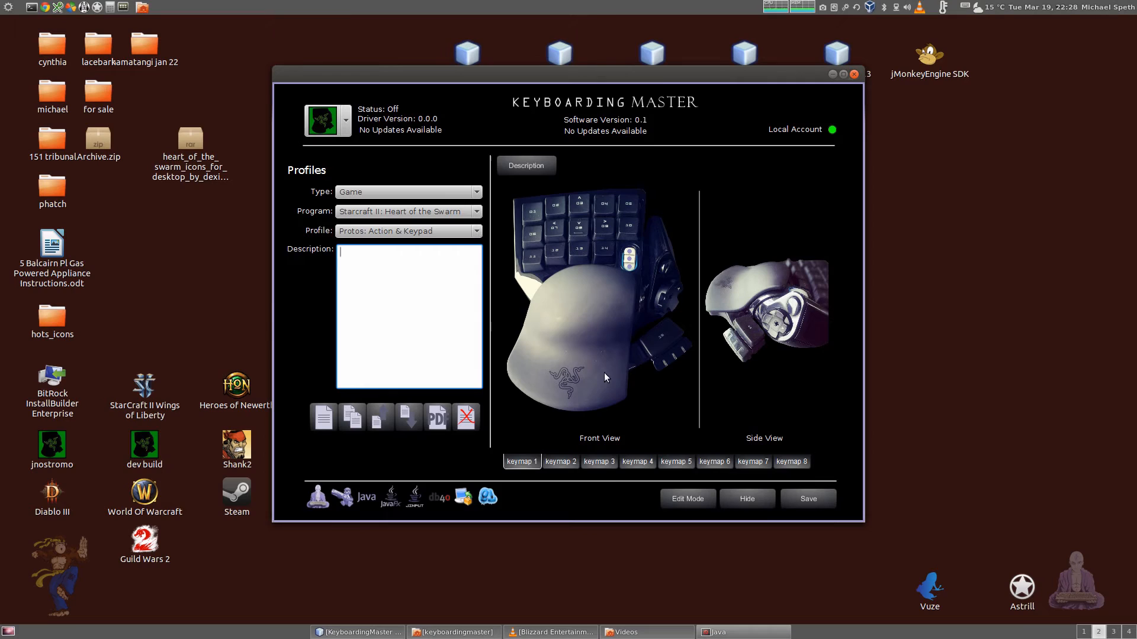
pyautogui.moveTo(660, 348)
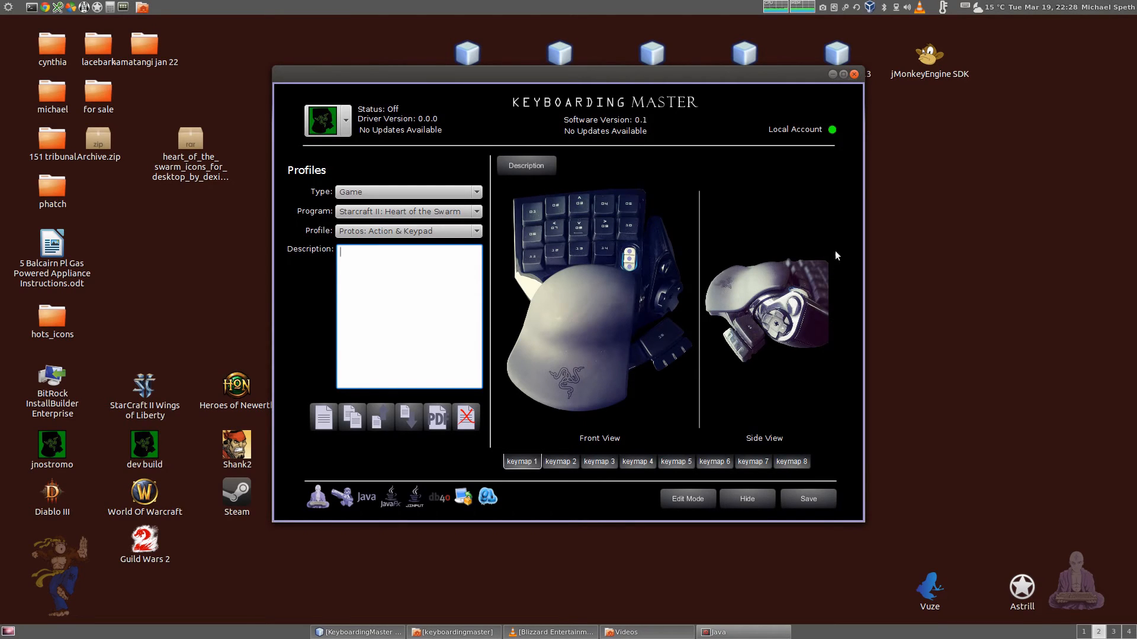
pyautogui.moveTo(779, 371)
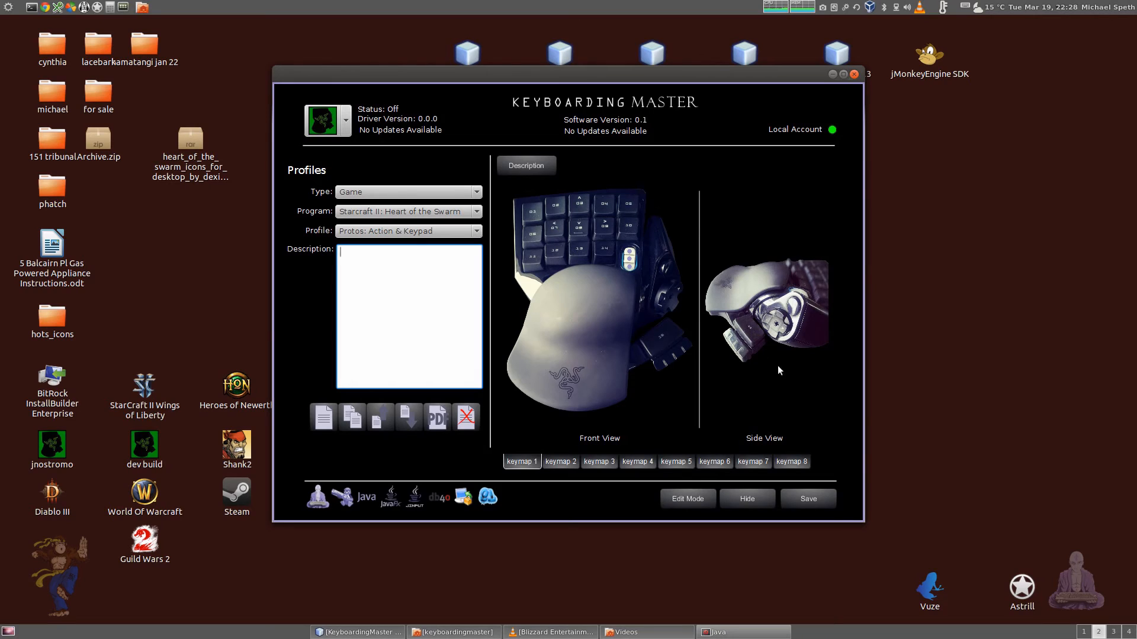
pyautogui.moveTo(695, 404)
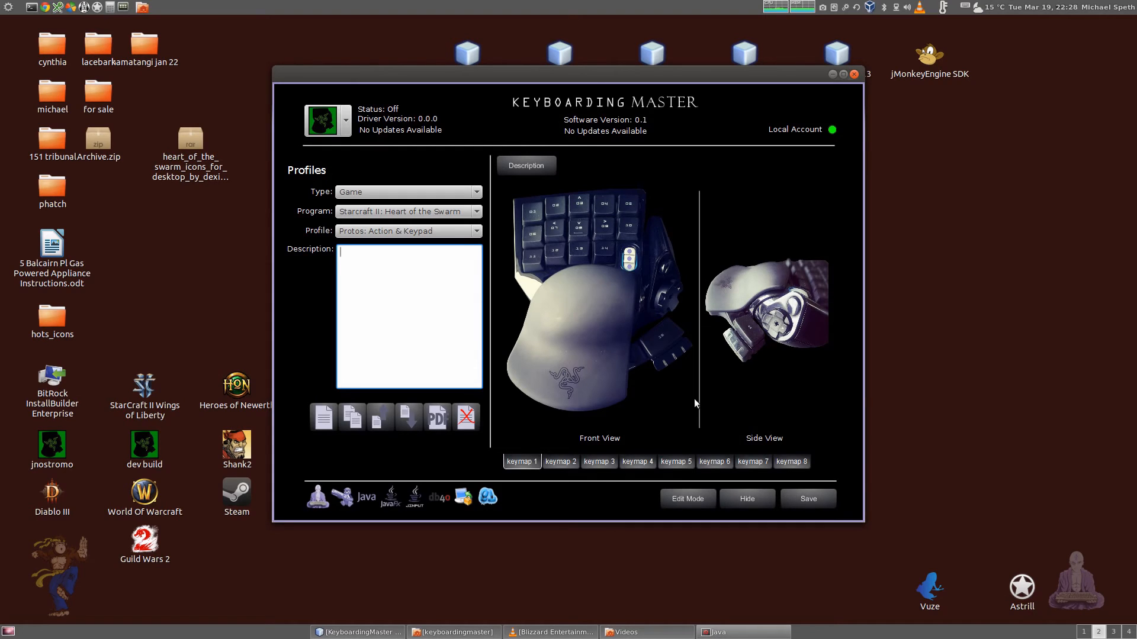
pyautogui.moveTo(504, 198)
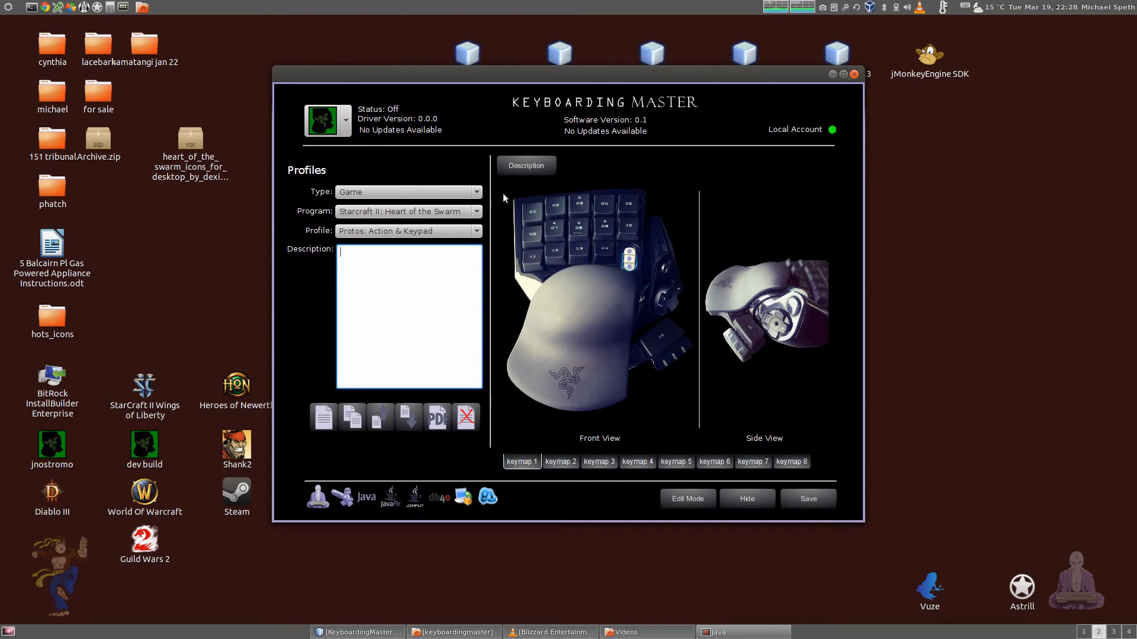
pyautogui.moveTo(505, 408)
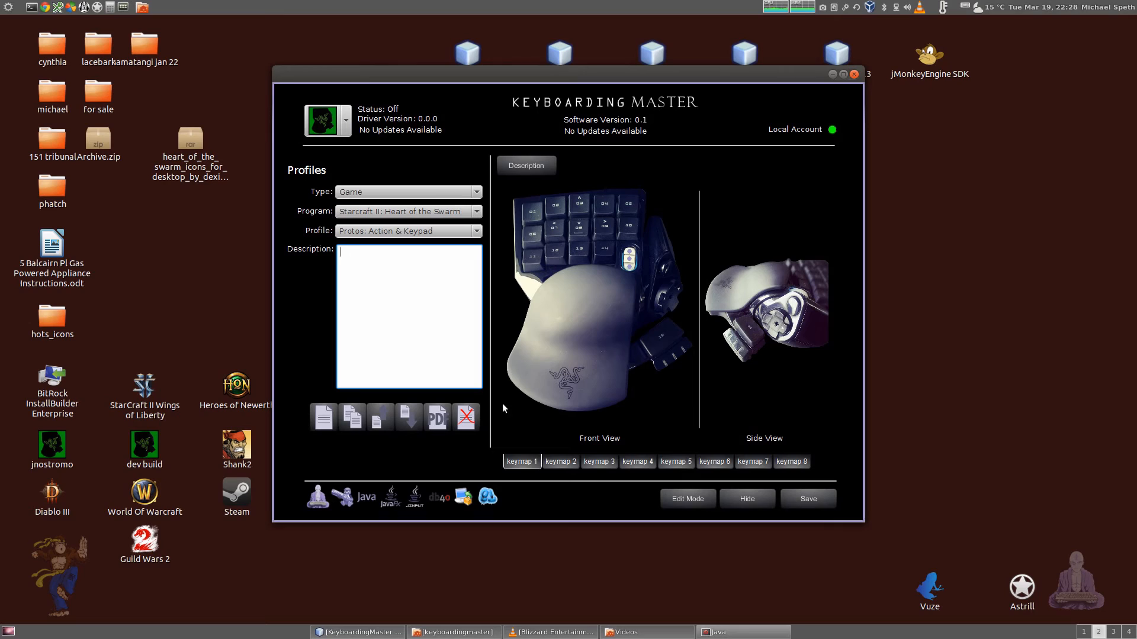
pyautogui.moveTo(528, 284)
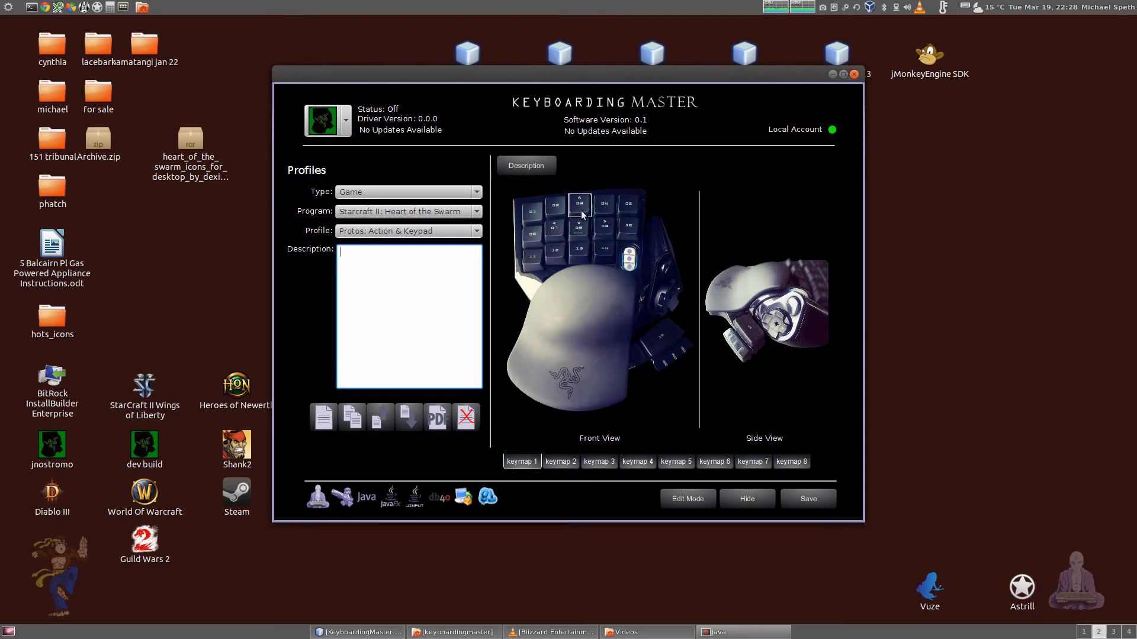
pyautogui.moveTo(544, 259)
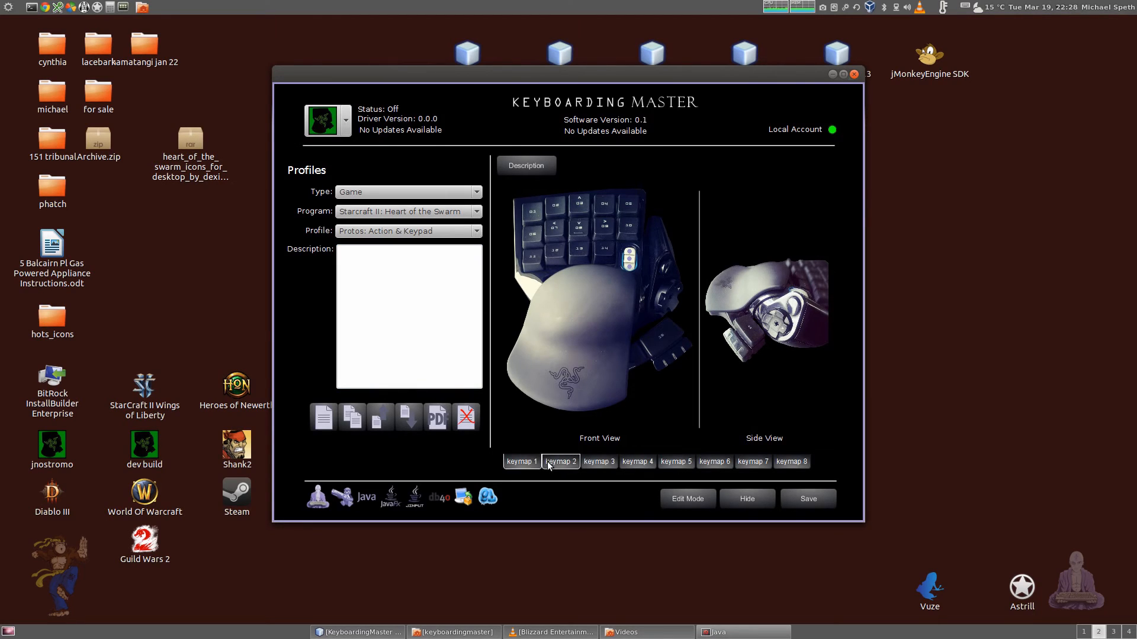
pyautogui.click(521, 460)
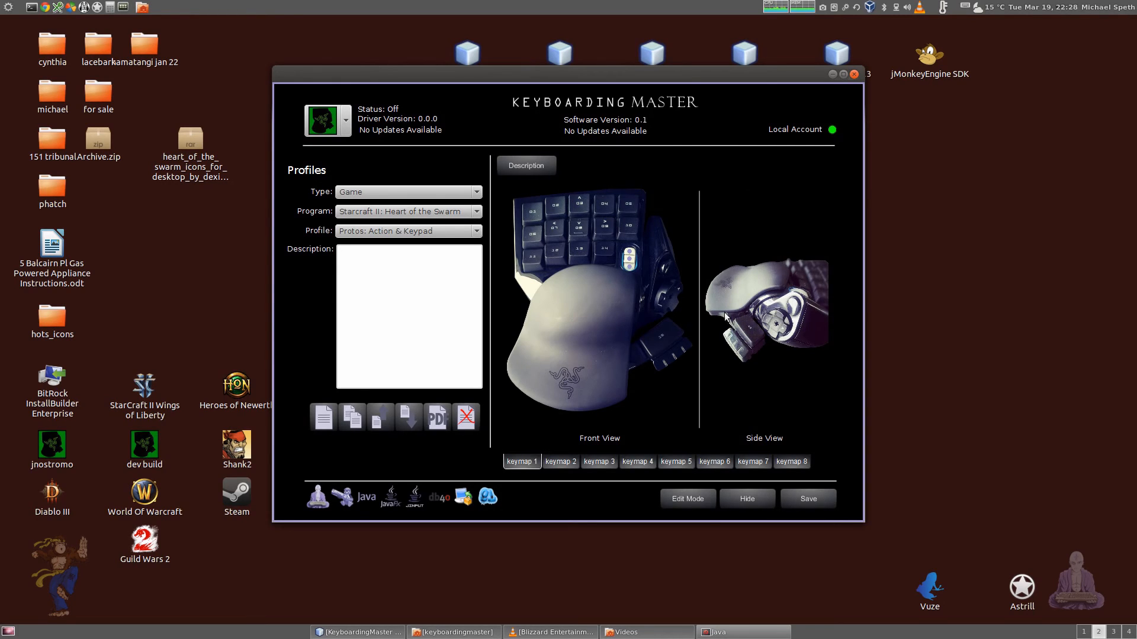
pyautogui.moveTo(694, 387)
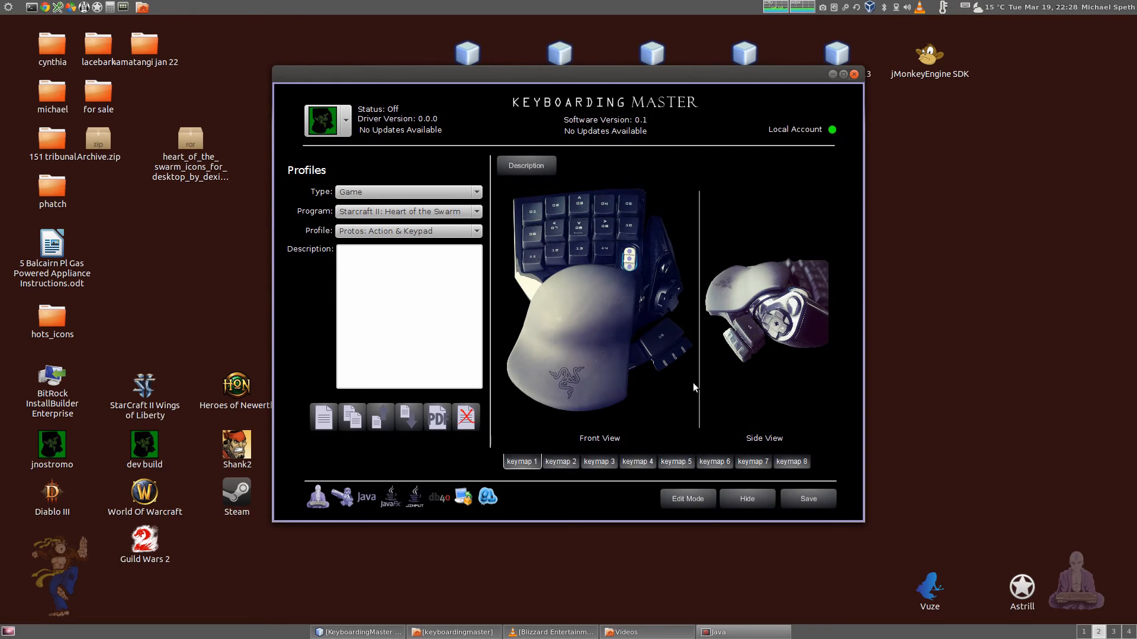
pyautogui.moveTo(543, 151)
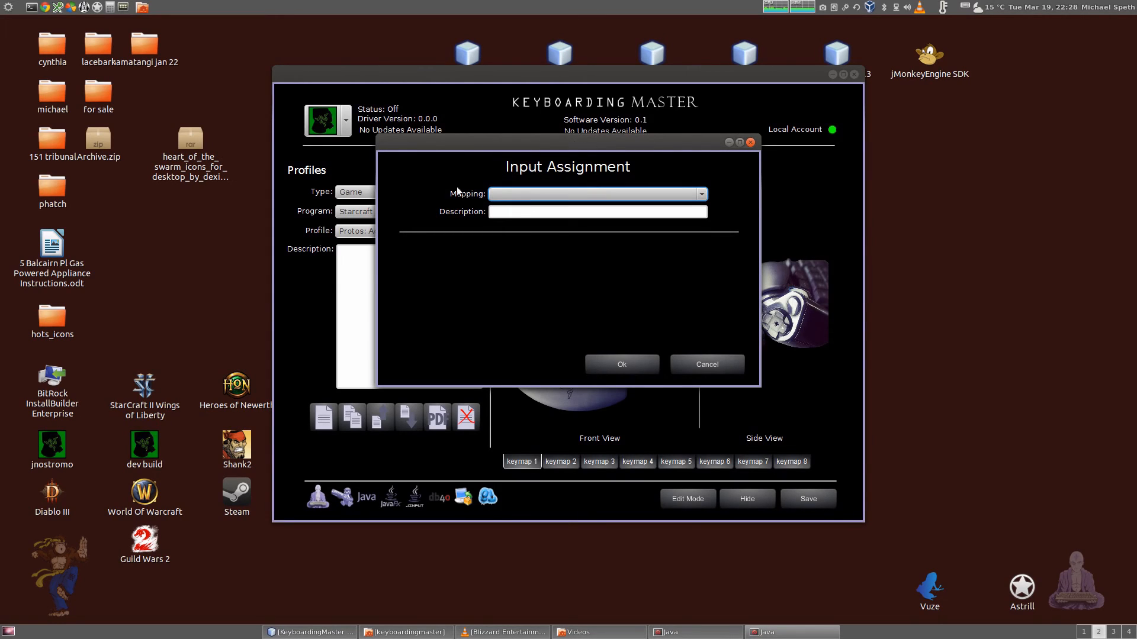
pyautogui.moveTo(614, 208)
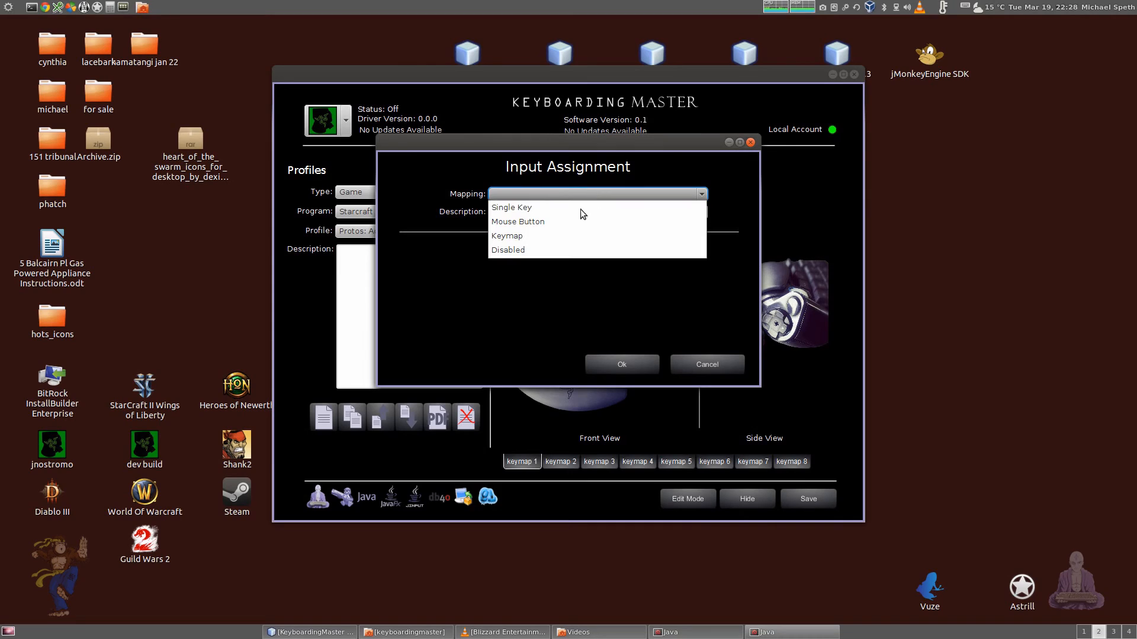
# Step: Preview the Disabled mapping option, then settle on Single Key mapping for the Nostromo key
pyautogui.click(511, 207)
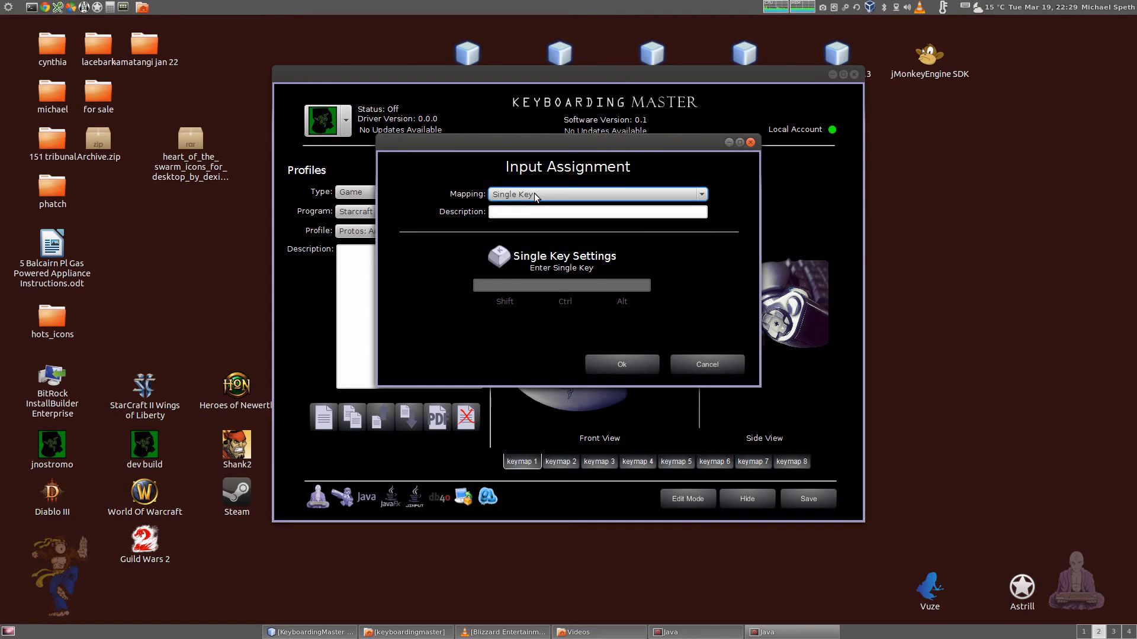
pyautogui.click(701, 195)
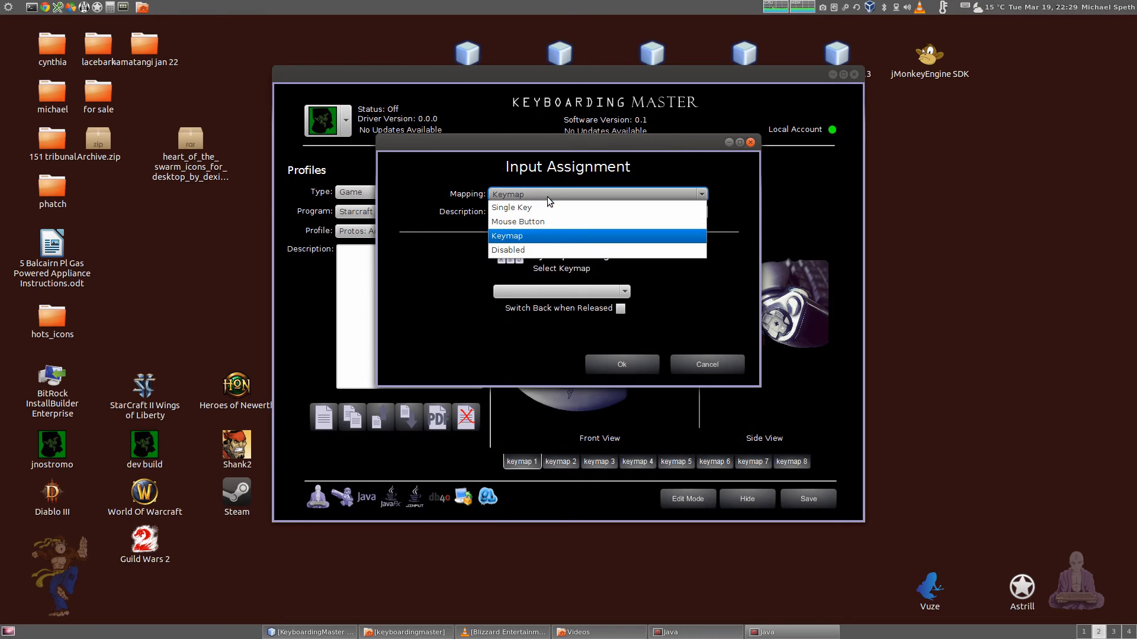
pyautogui.click(508, 250)
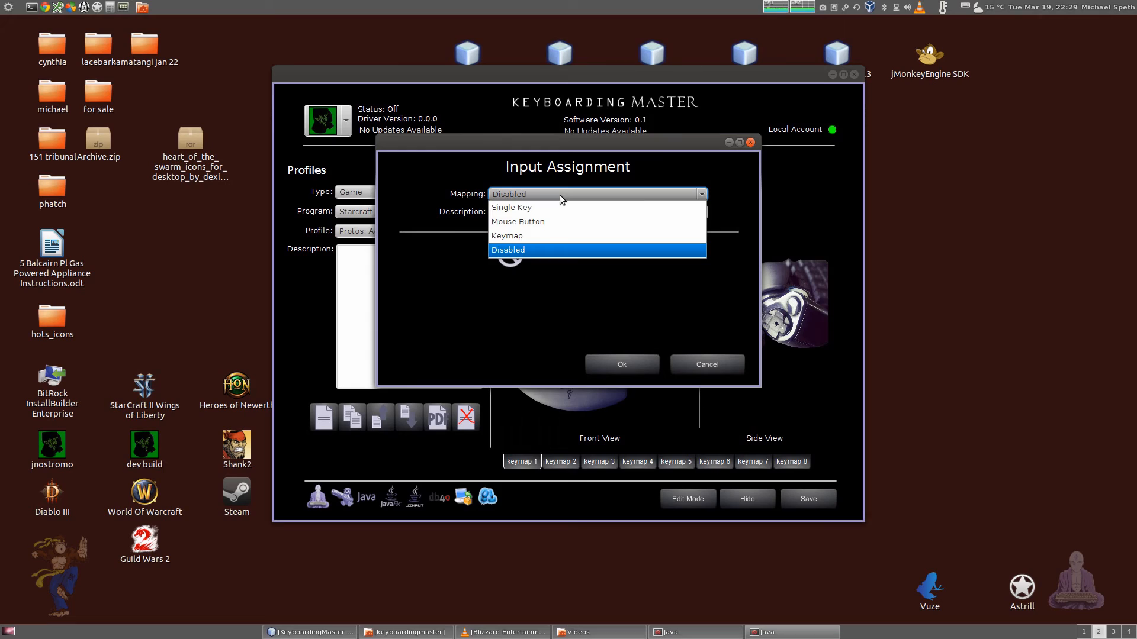
pyautogui.click(511, 207)
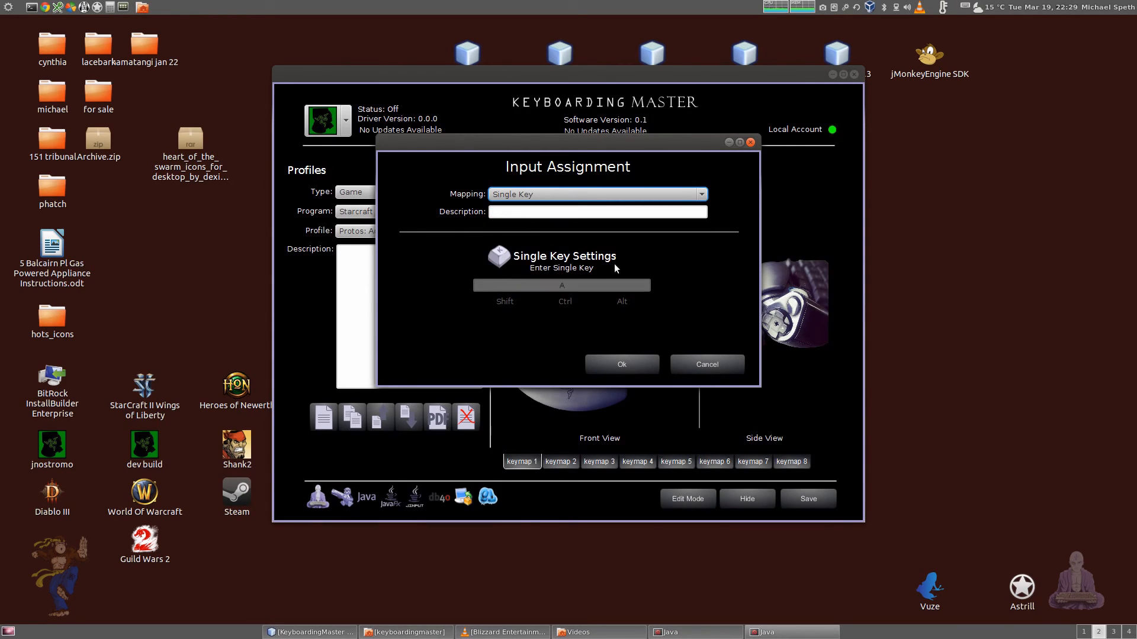
# Step: Try S and A in the Enter Single Key field, then assign the key 1
pyautogui.press('s')
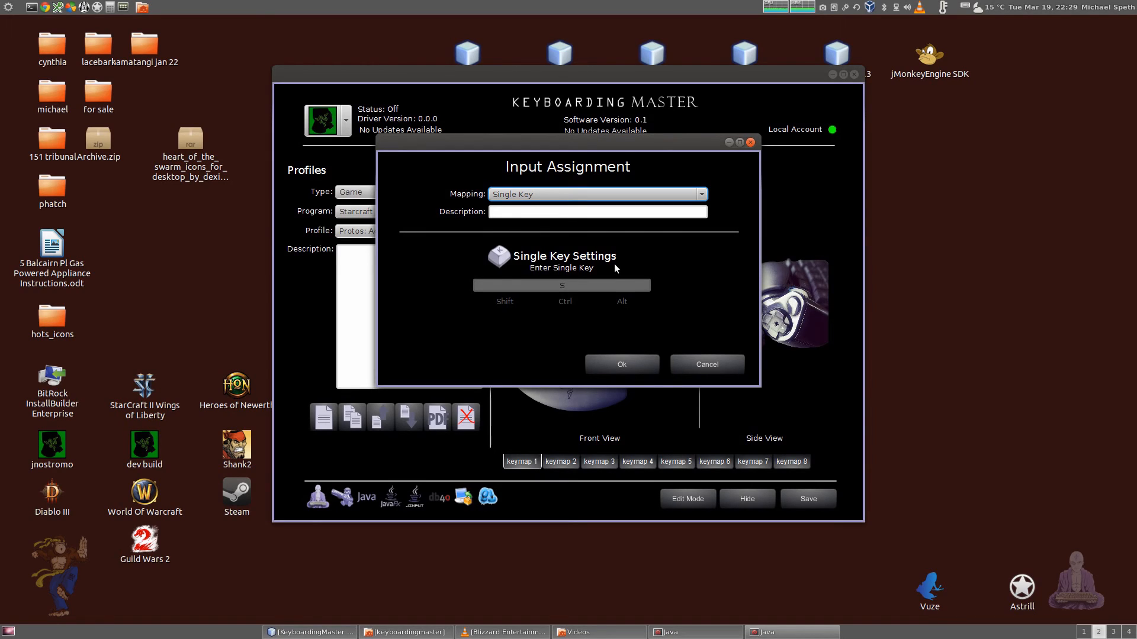
pyautogui.press('a')
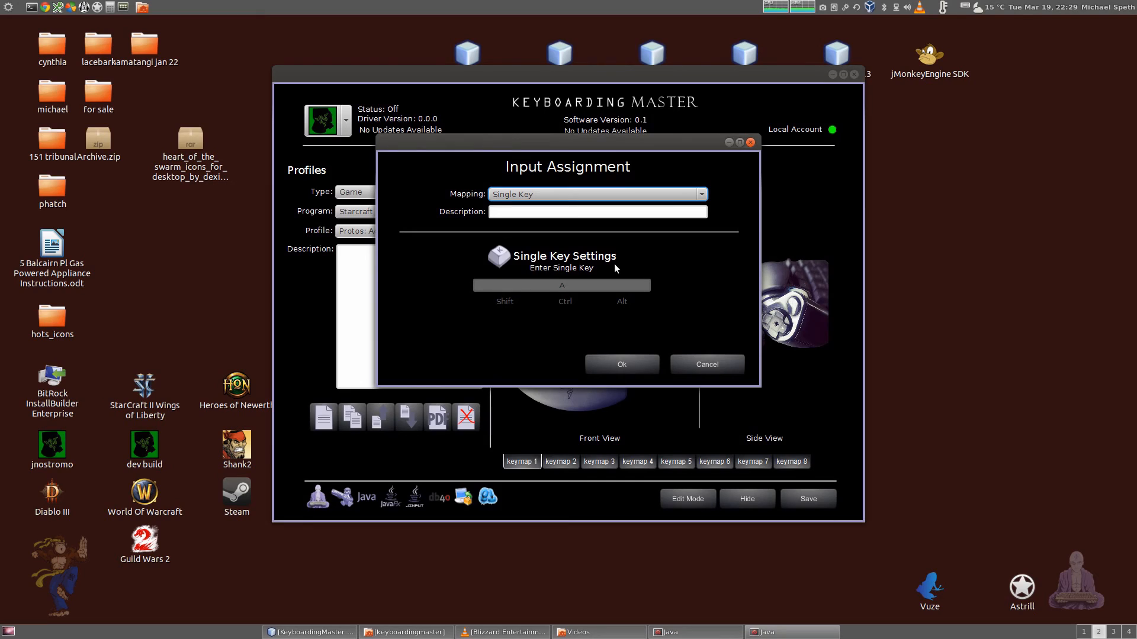
pyautogui.press('shift')
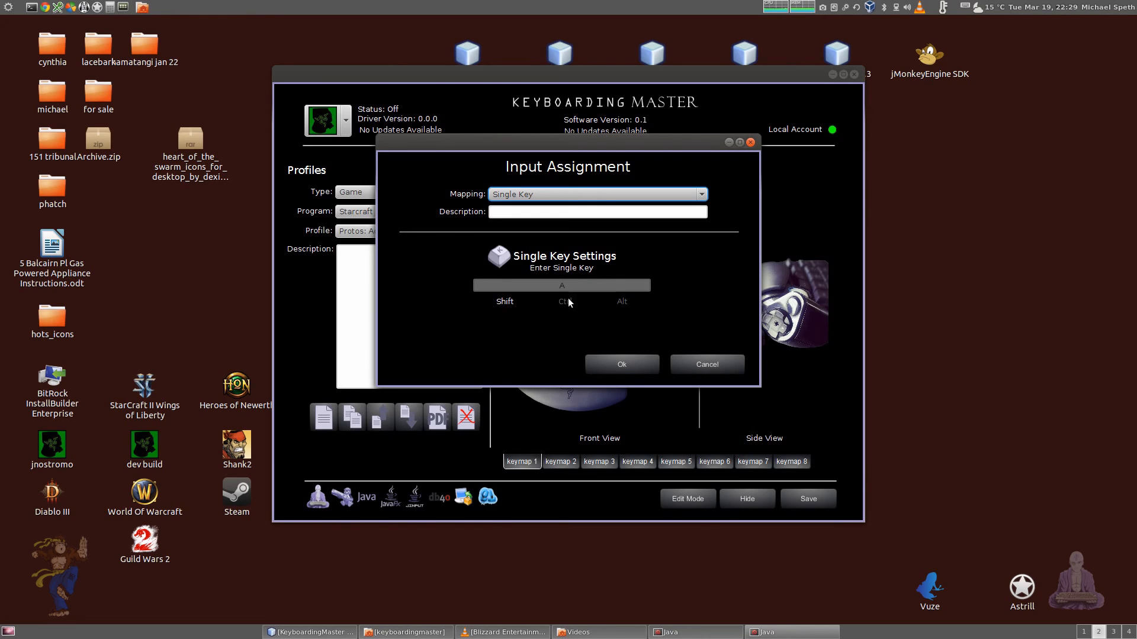
pyautogui.moveTo(566, 305)
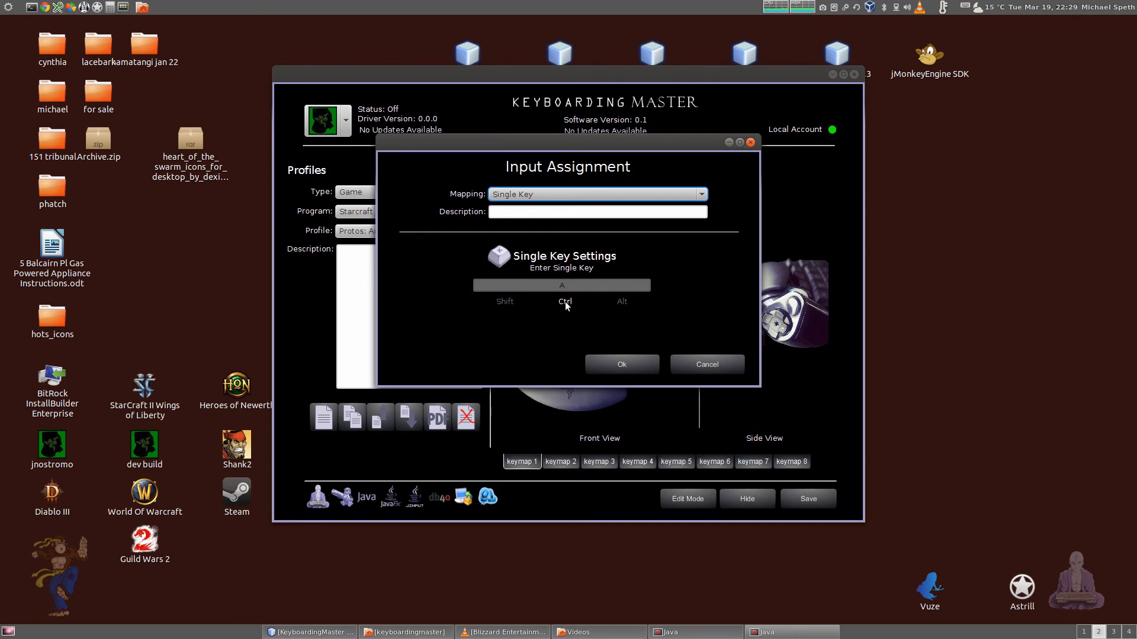
pyautogui.moveTo(590, 321)
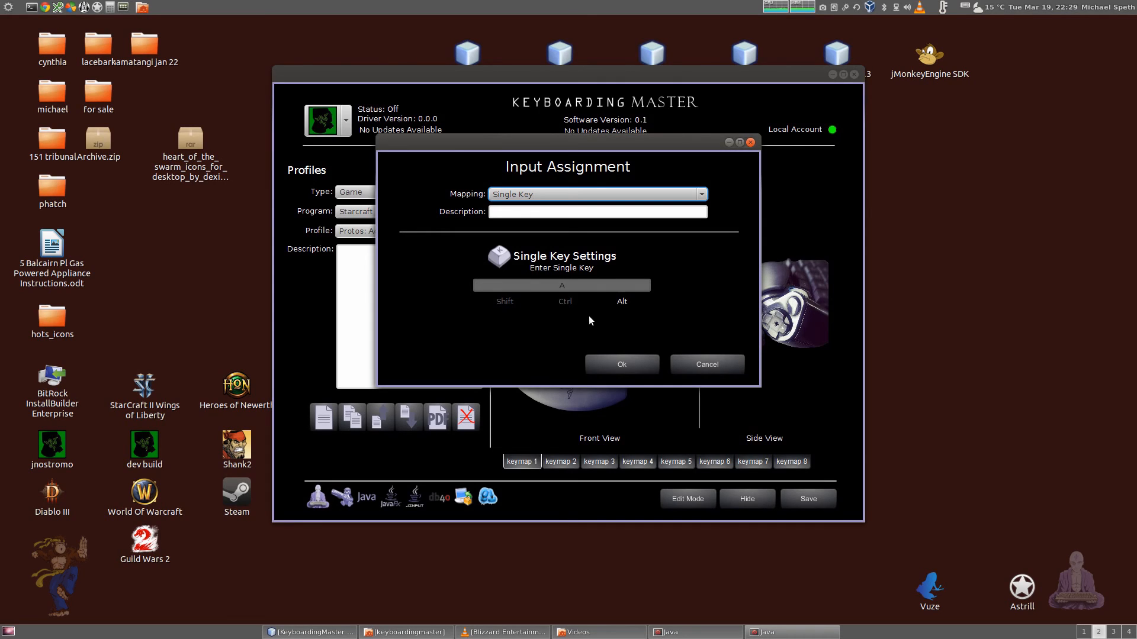
pyautogui.press('1')
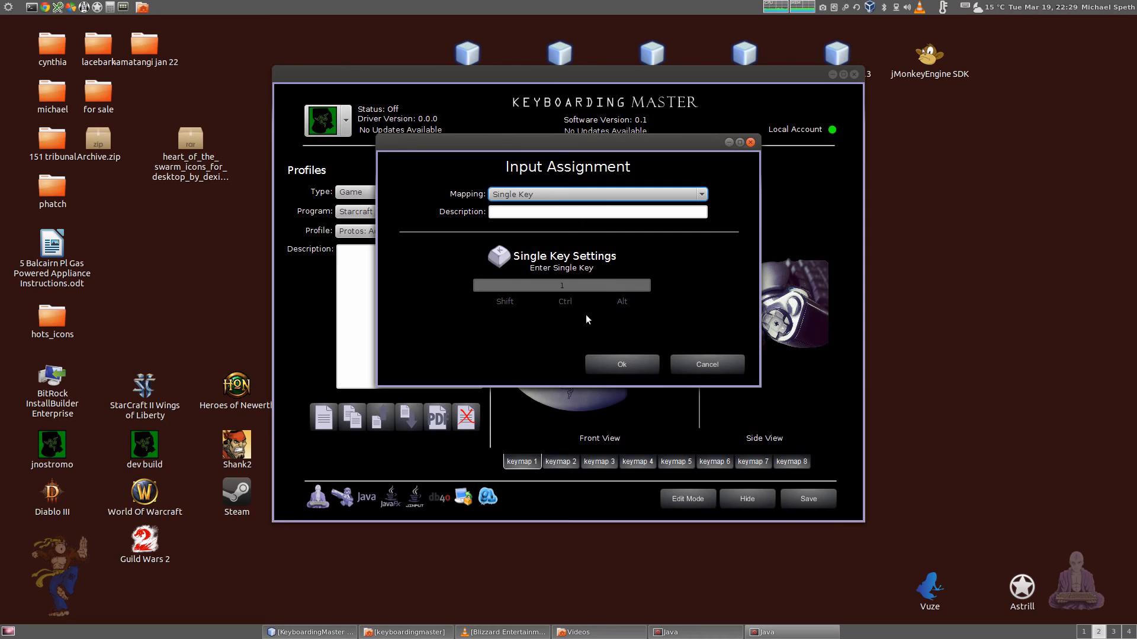
pyautogui.moveTo(590, 323)
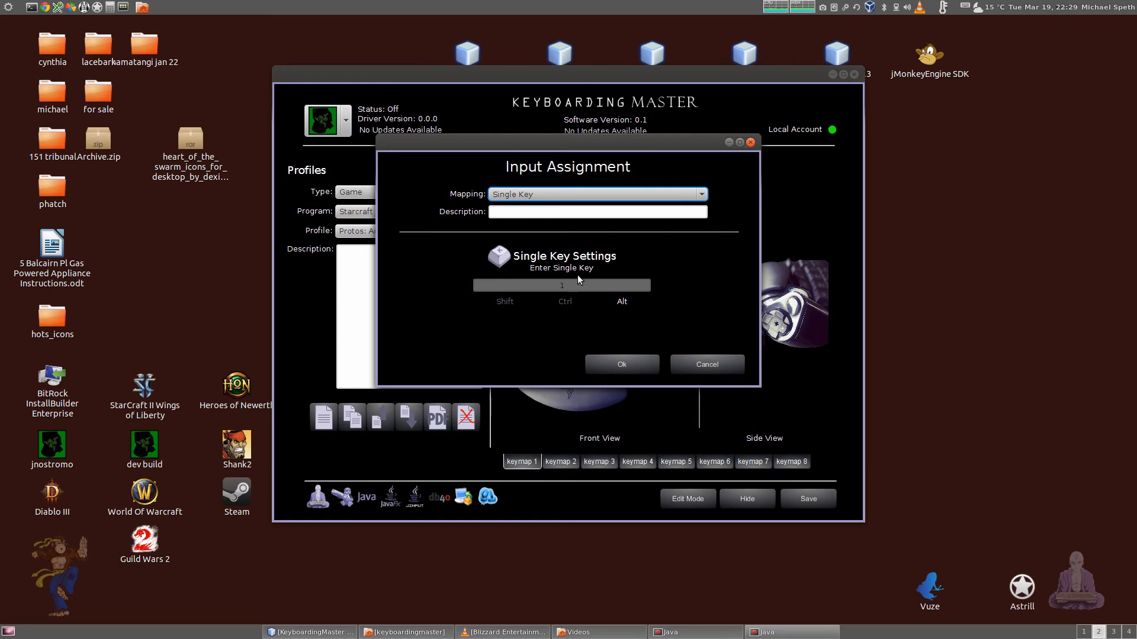
pyautogui.moveTo(616, 318)
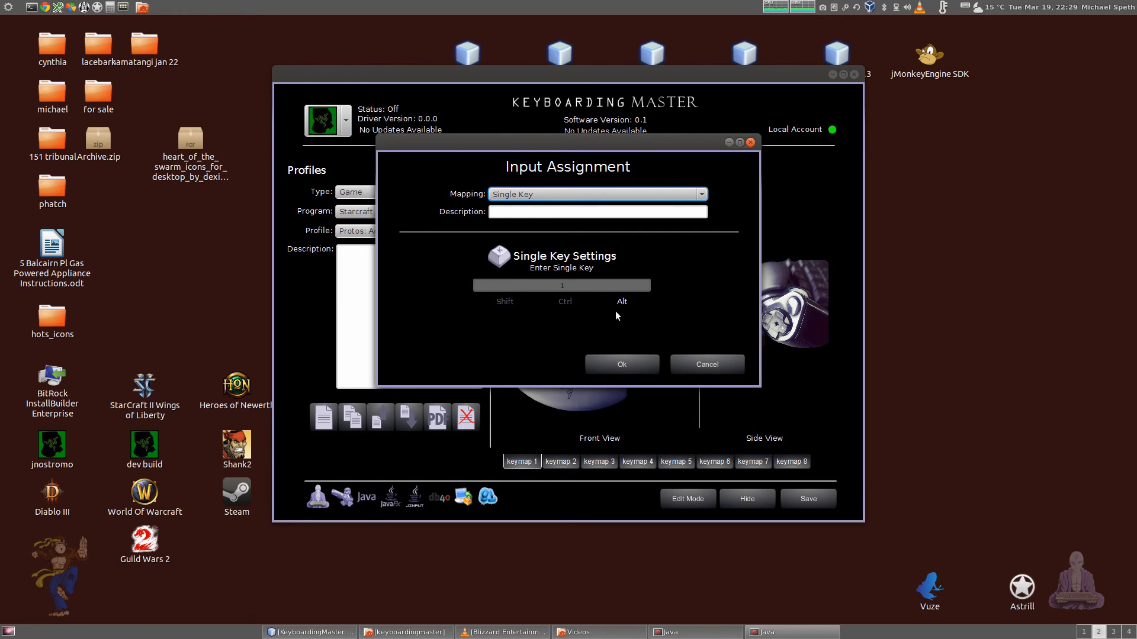